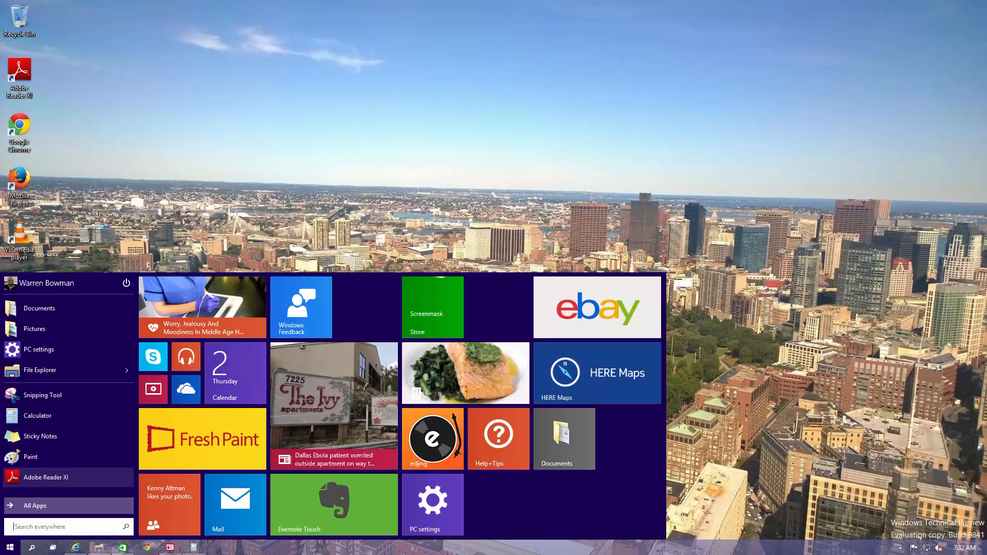
mouse_move(52, 491)
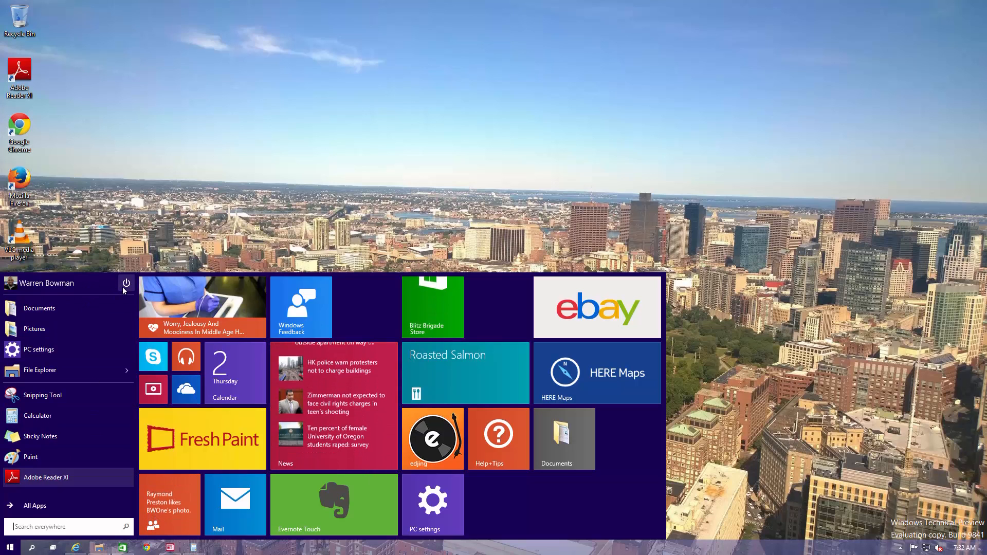
Step: Resize the Pictures and News tiles and toggle the Health & Fitness live tile off then back on
click(125, 284)
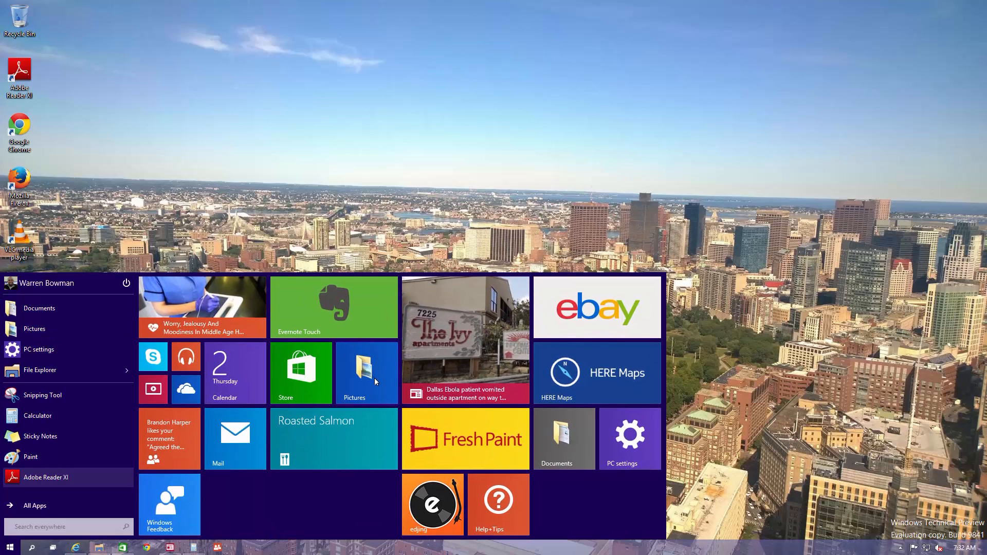
right_click(354, 372)
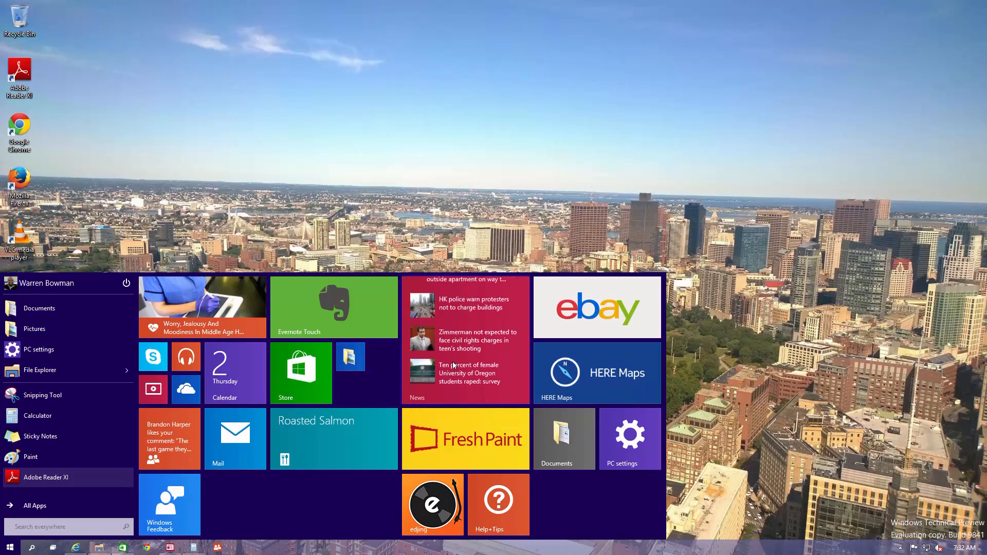
right_click(333, 306)
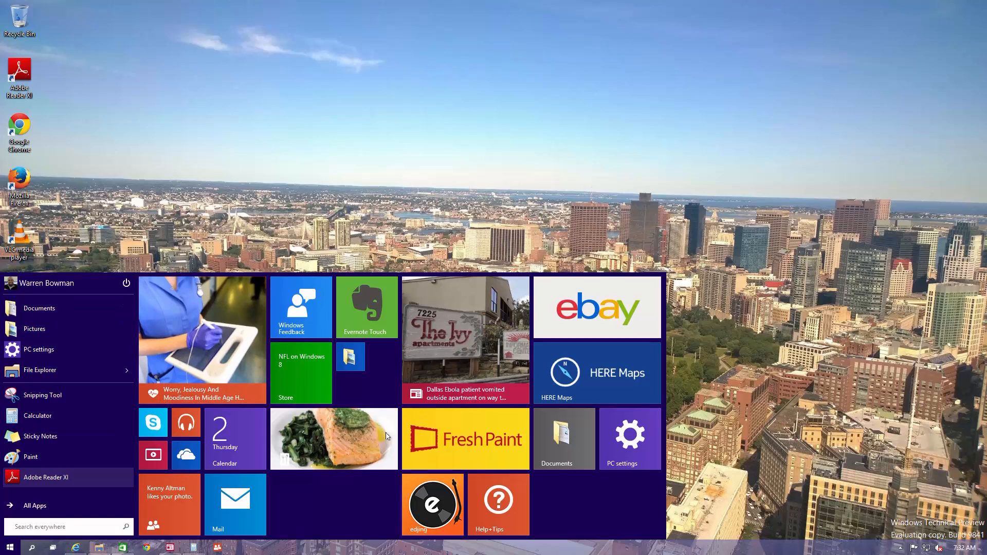
right_click(202, 330)
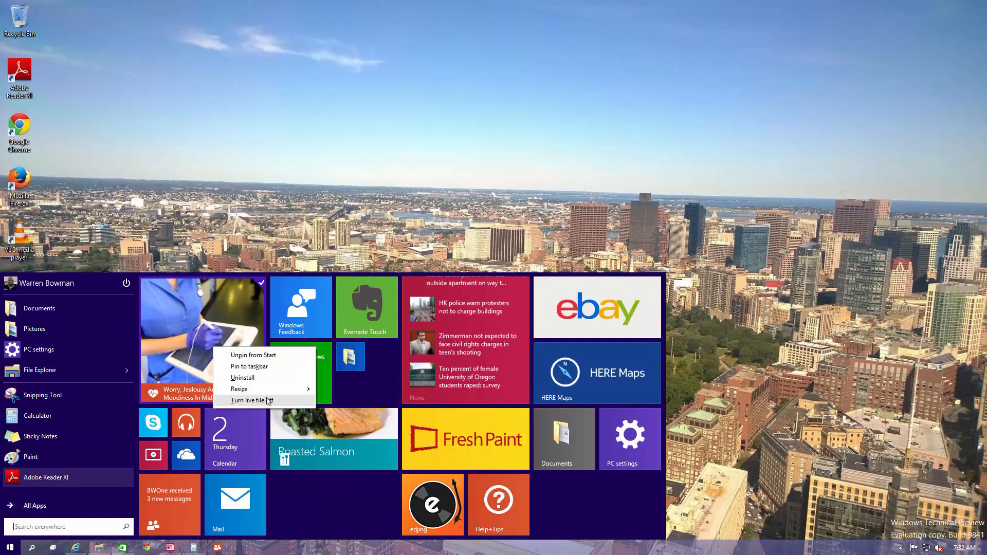
click(252, 400)
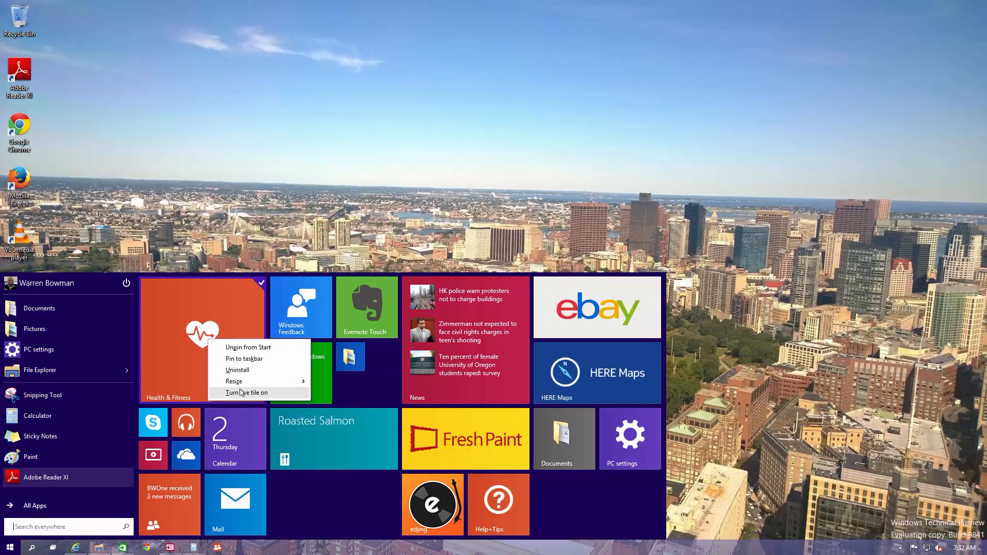
click(246, 392)
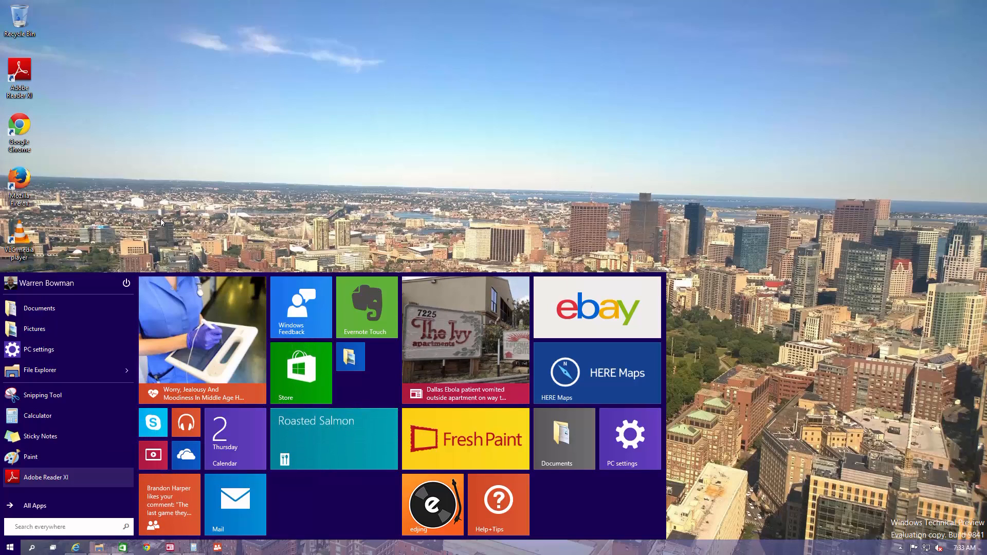
Step: Leave the Start menu and bring up Task View with the virtual desktops overview
click(8, 545)
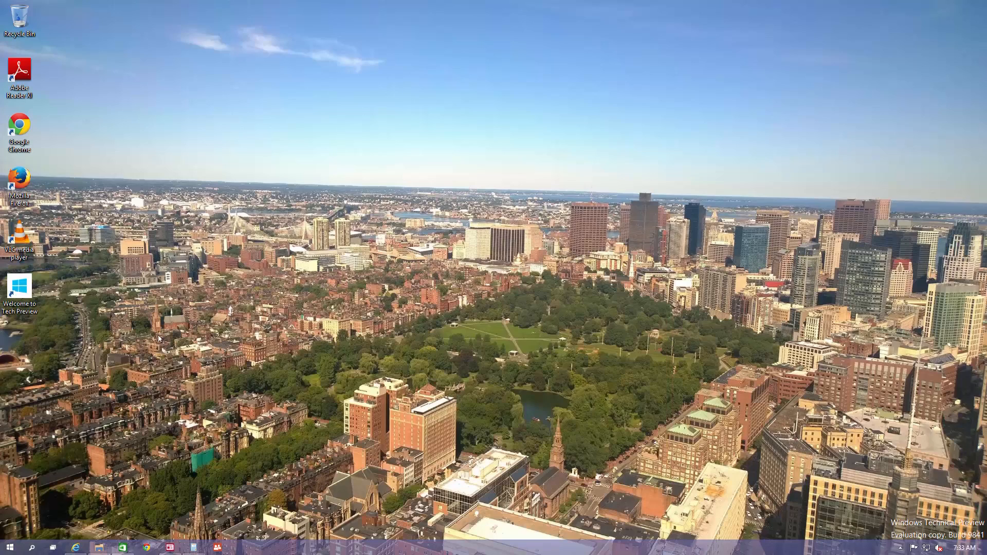
click(53, 546)
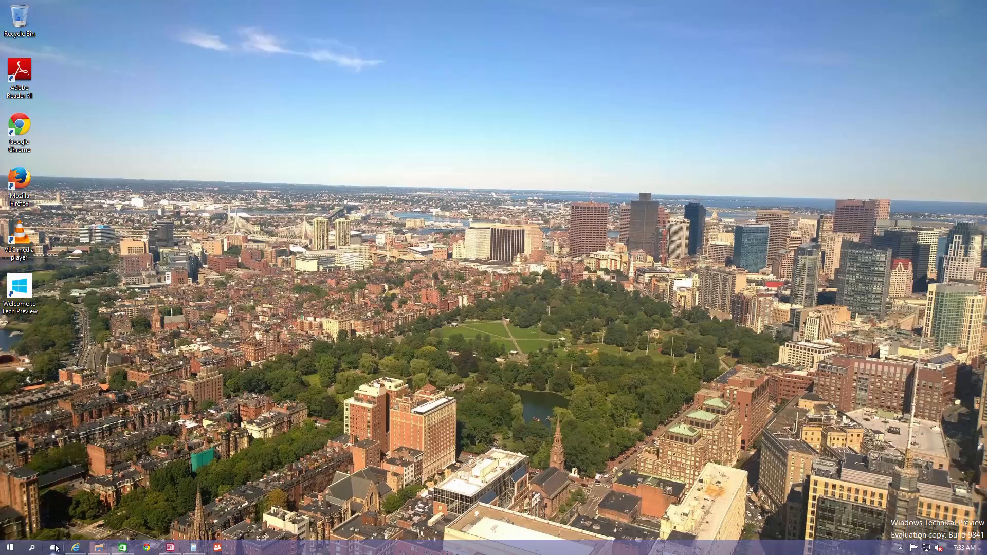
click(53, 546)
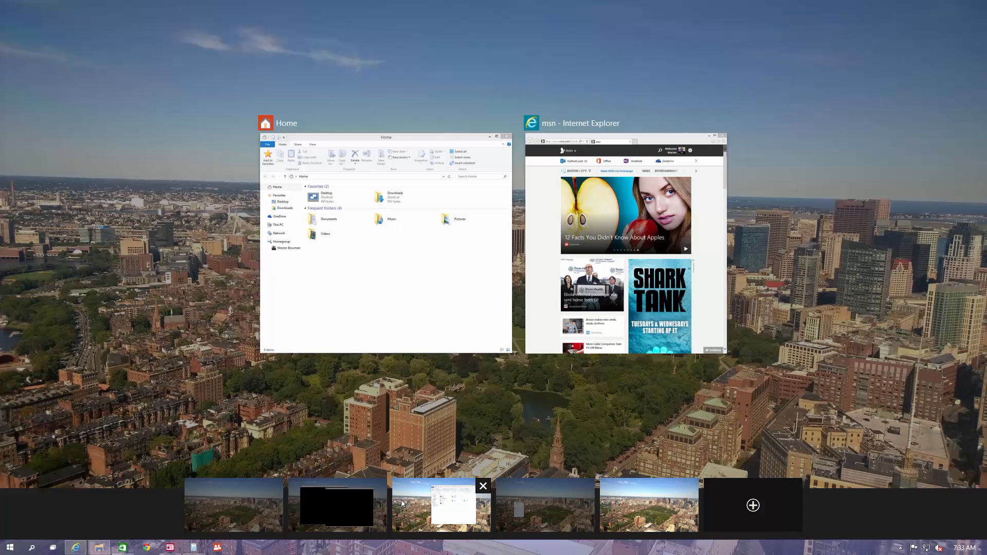
mouse_move(414, 481)
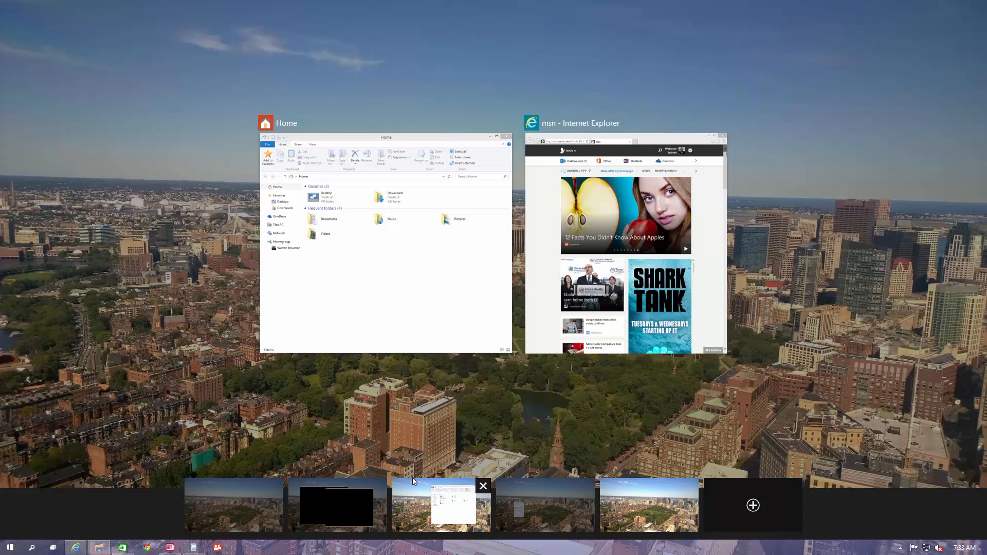
mouse_move(281, 500)
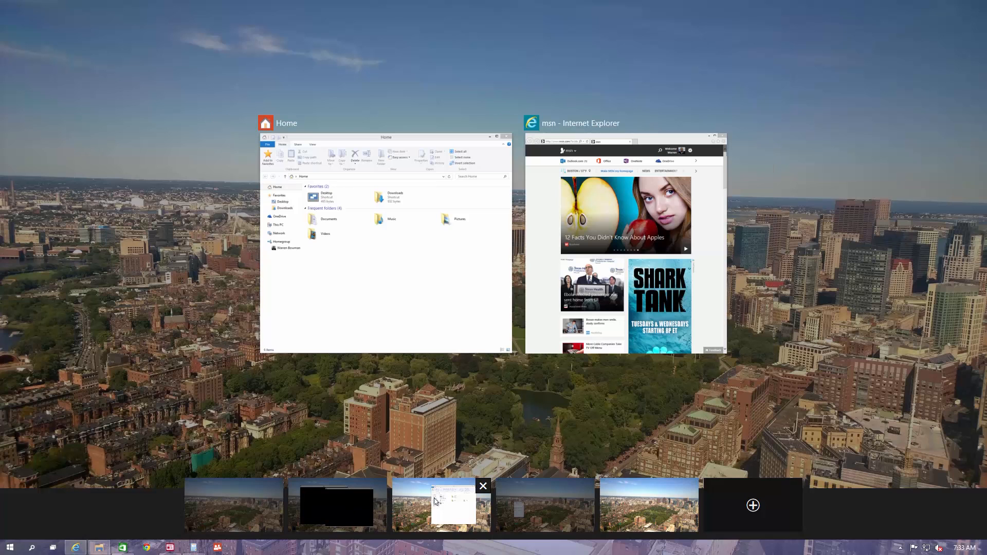
mouse_move(510, 422)
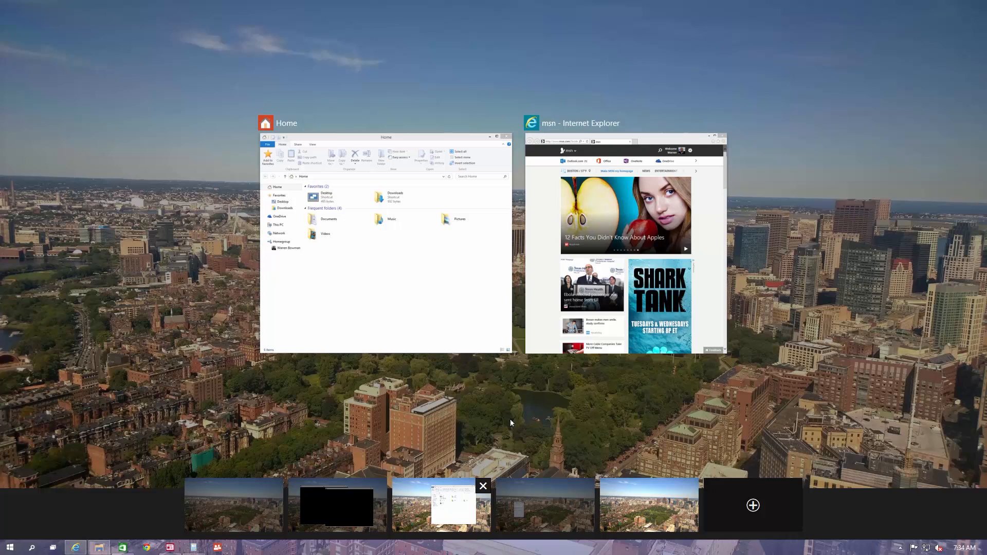
Step: Move the Internet Explorer window to another desktop and switch to a different desktop
right_click(601, 238)
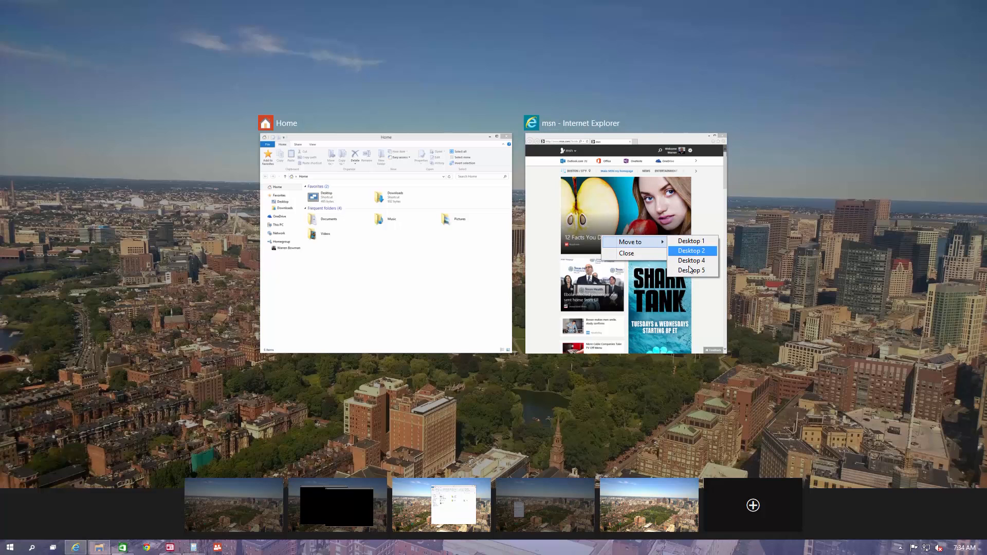
click(691, 251)
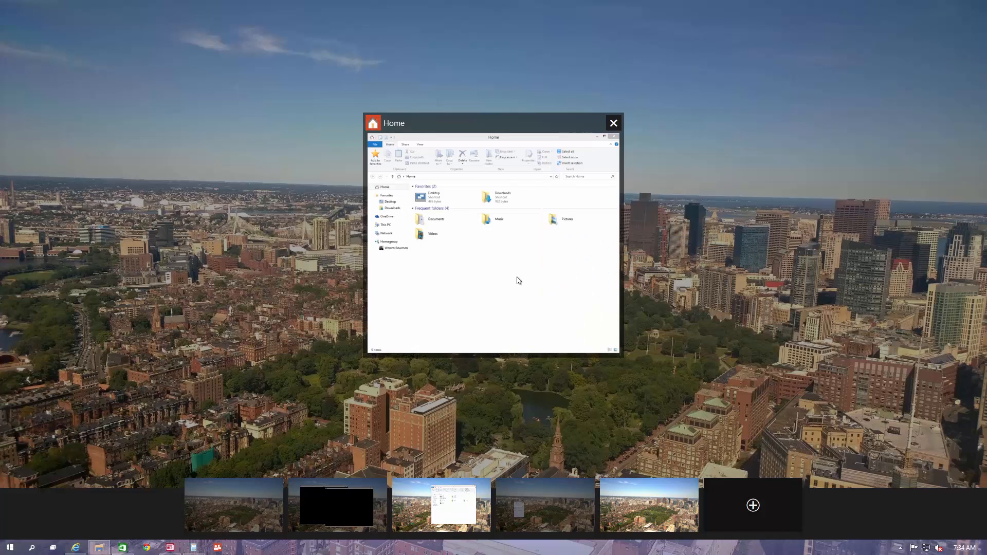
mouse_move(287, 475)
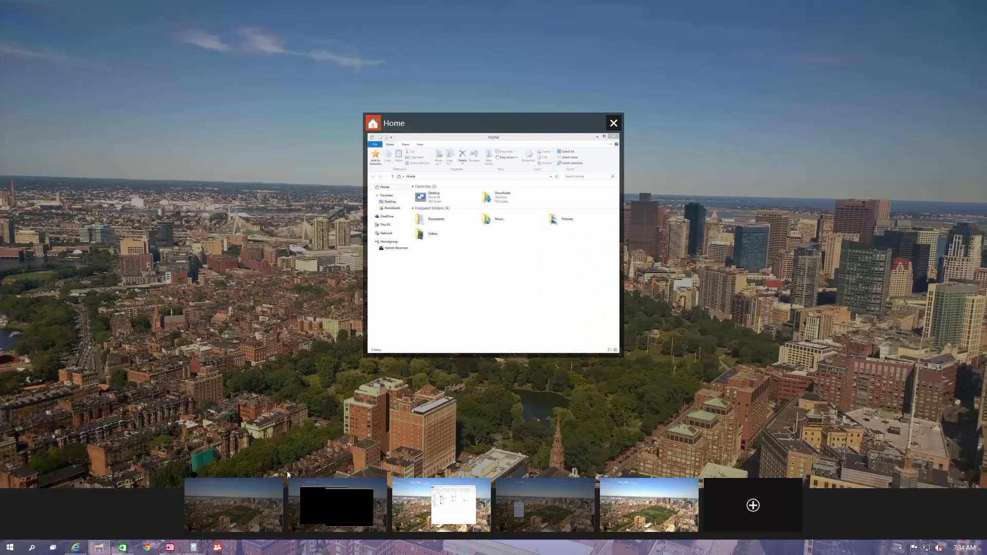
click(613, 123)
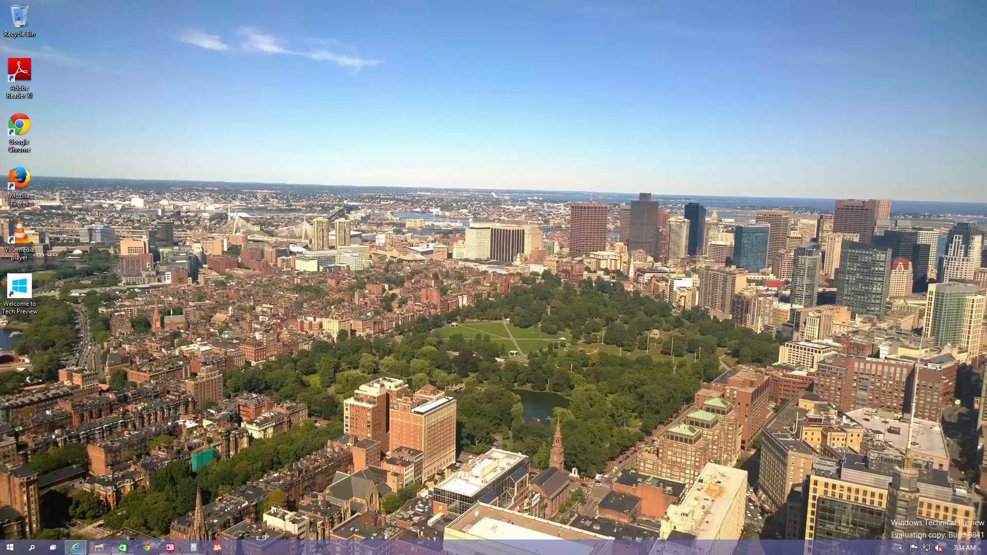
Step: Switch to the Internet Explorer desktop and launch the News app from the taskbar
click(75, 546)
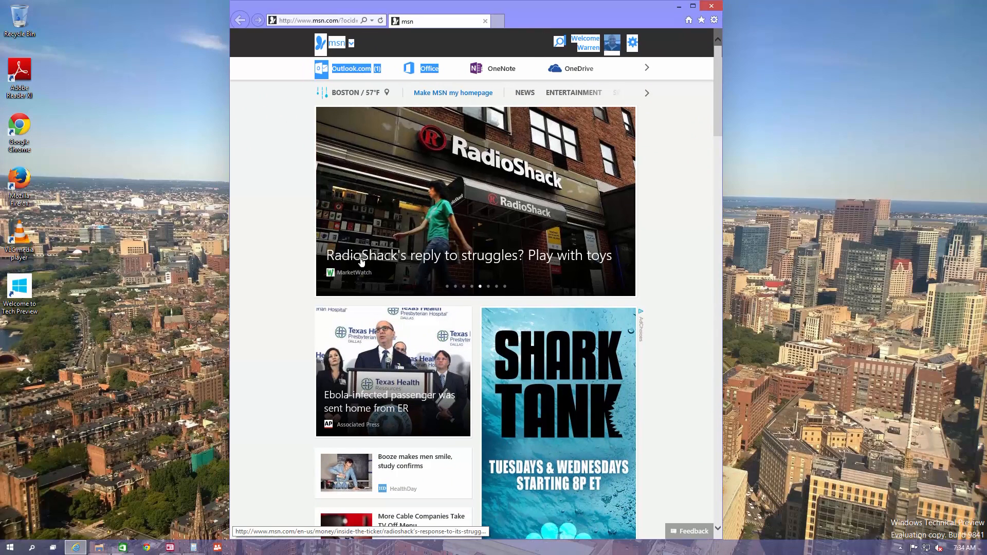
click(52, 547)
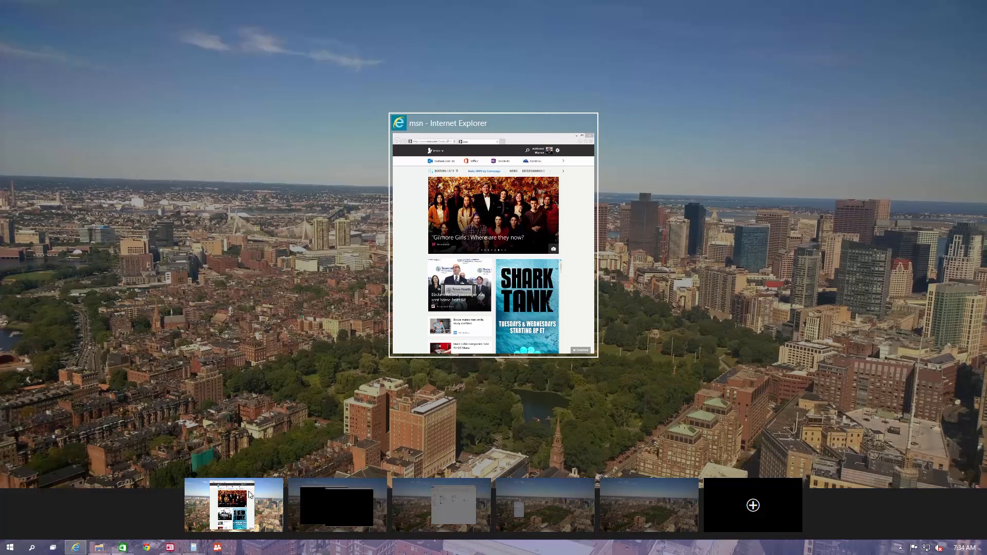
mouse_move(335, 506)
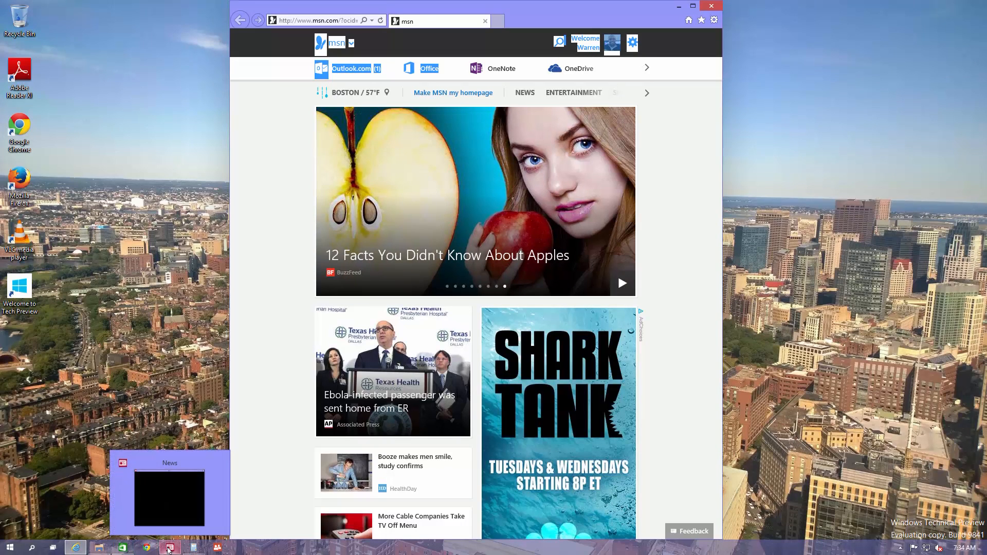
click(170, 547)
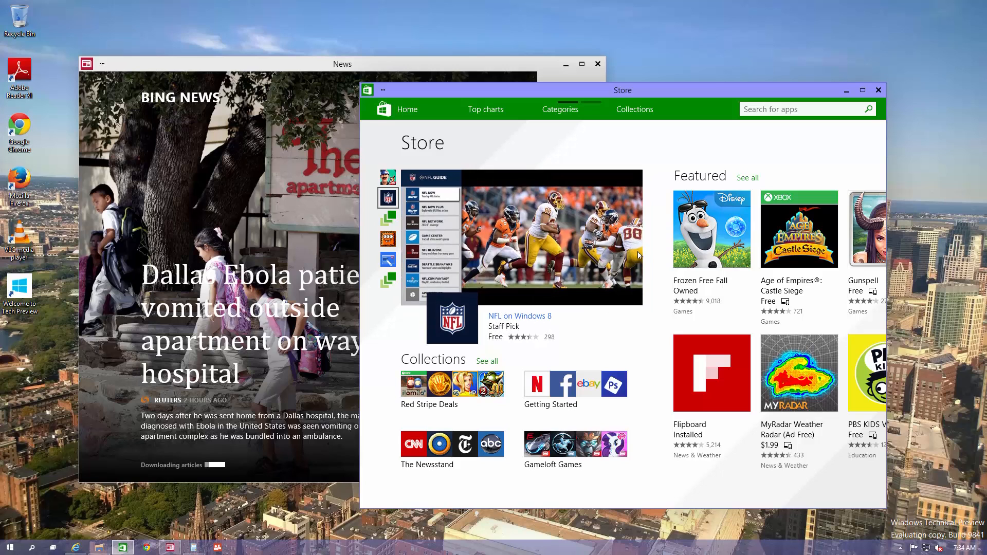
Step: Move the Store window left, show Top charts, and close the People app
drag(622, 89, 475, 103)
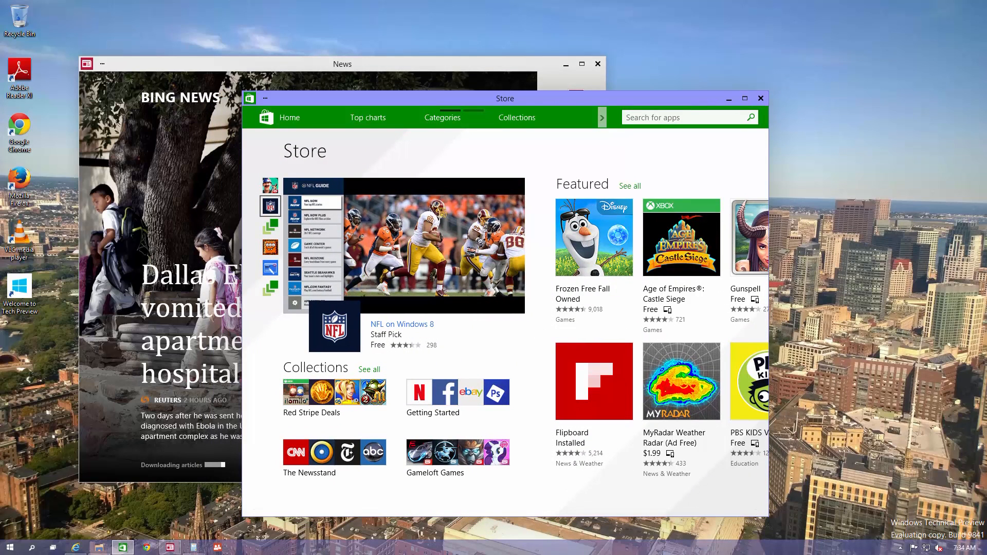
click(744, 99)
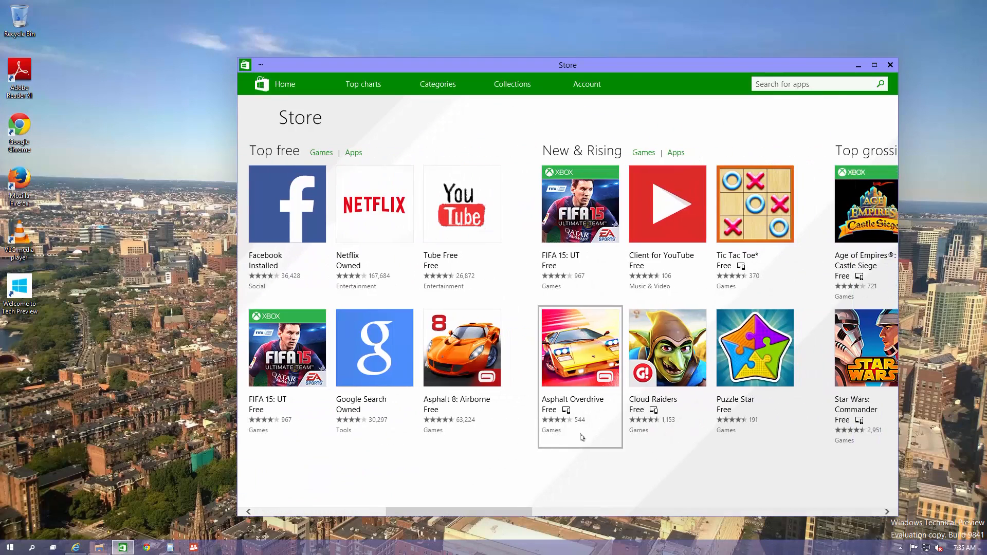
click(285, 83)
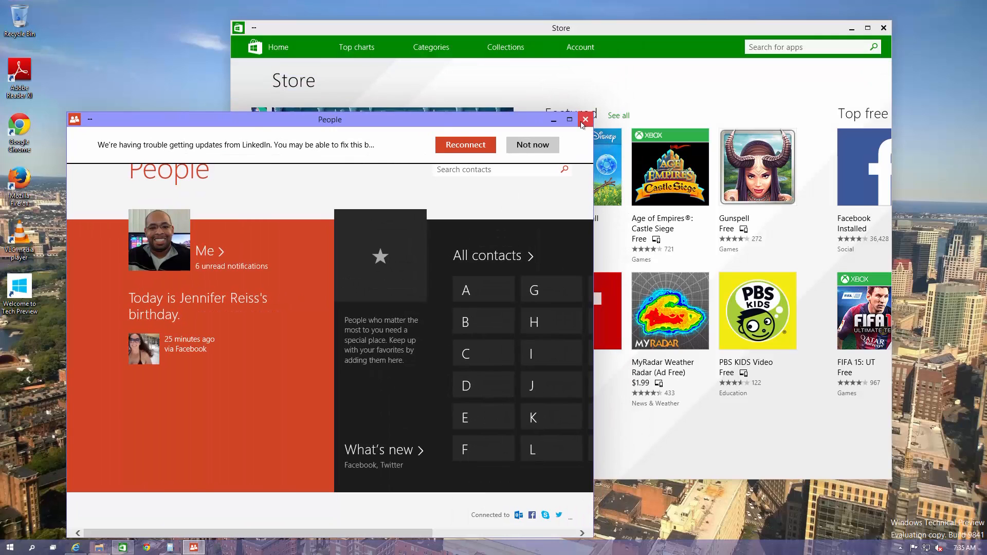
click(585, 119)
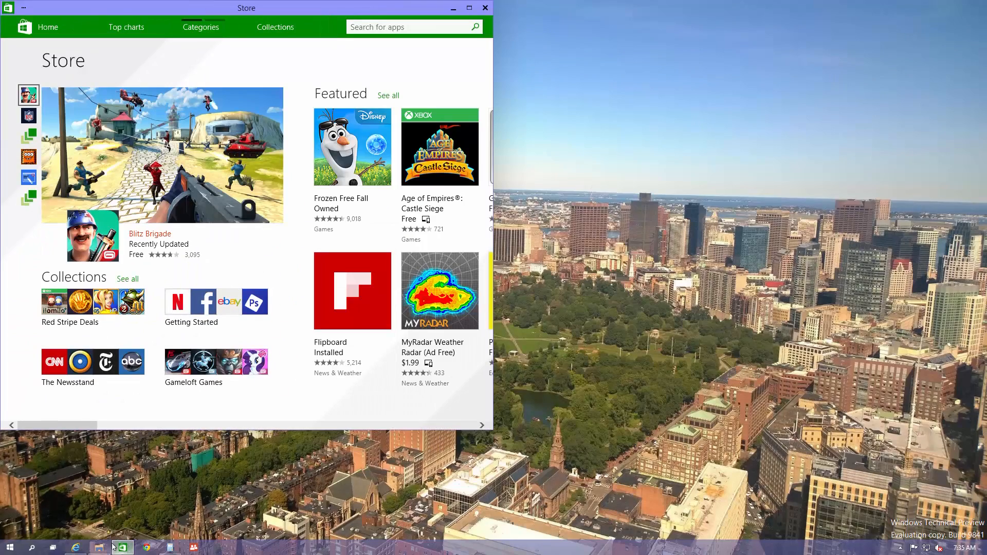
Step: Close the Calculator and bring up the taskbar search panel with trending topics
right_click(99, 546)
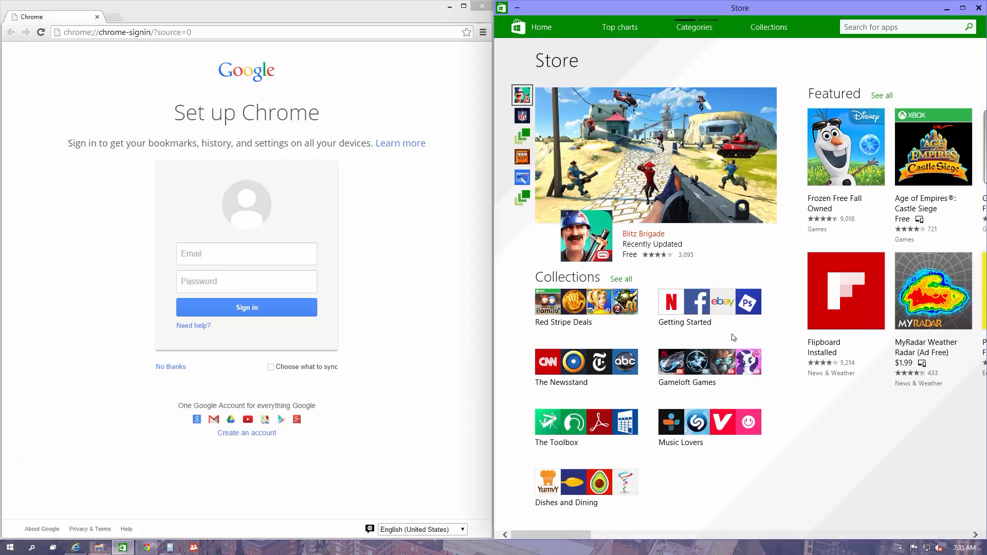
mouse_move(425, 489)
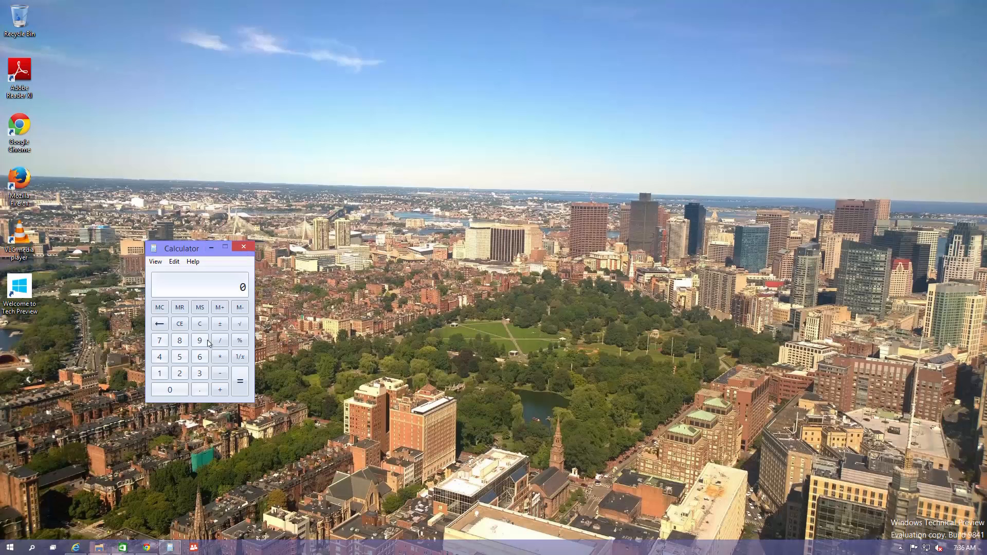
click(243, 247)
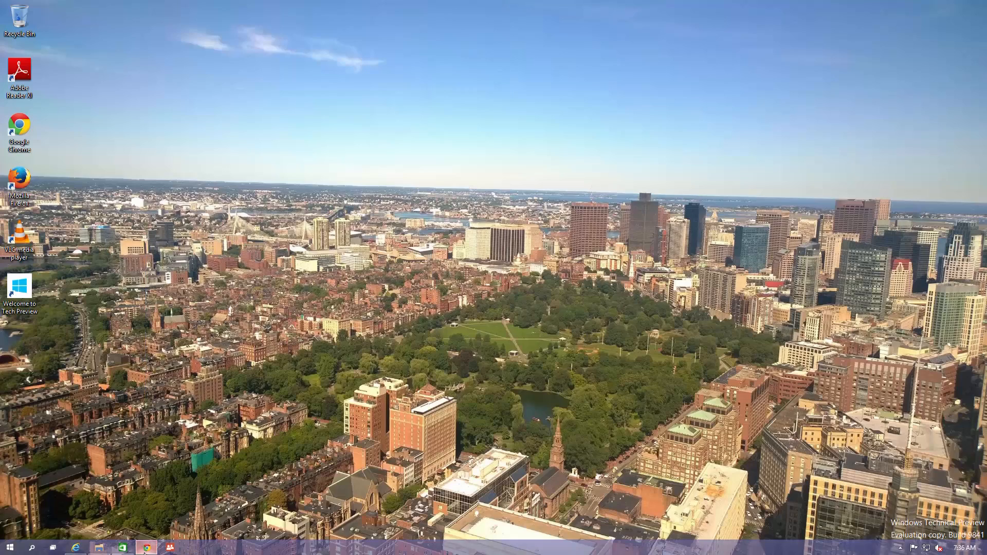
click(146, 546)
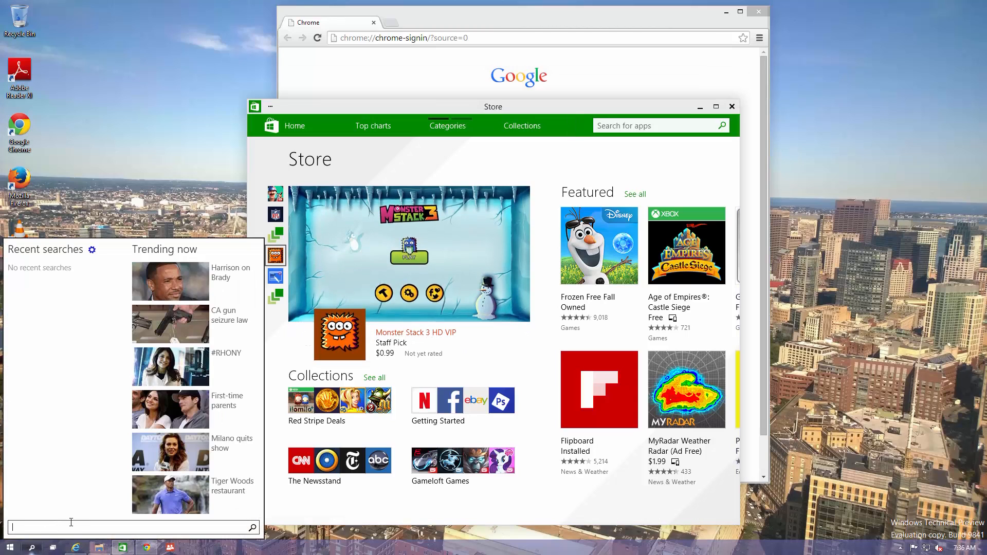
Step: Search the web for 'bwone' and scroll to the BWOne website result
text(b)
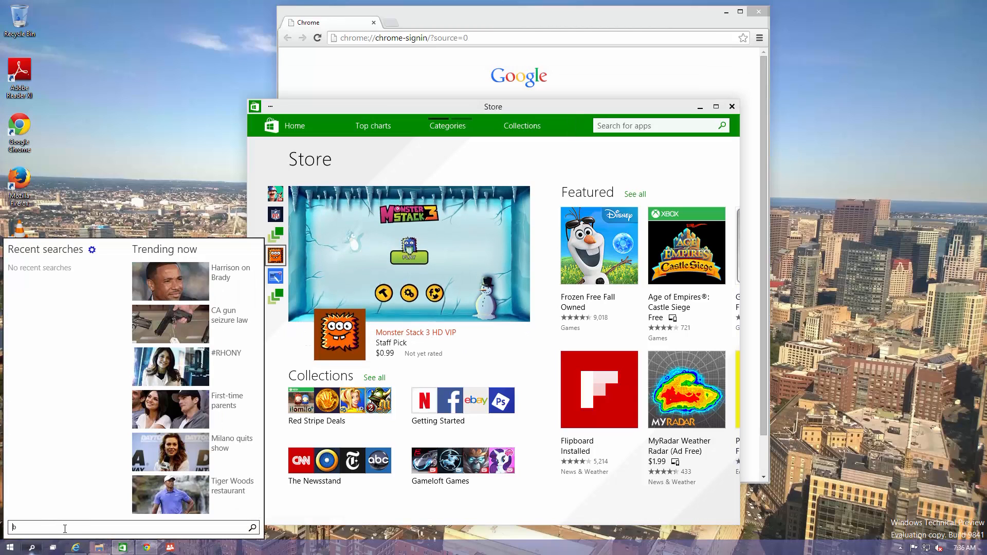
text(wone)
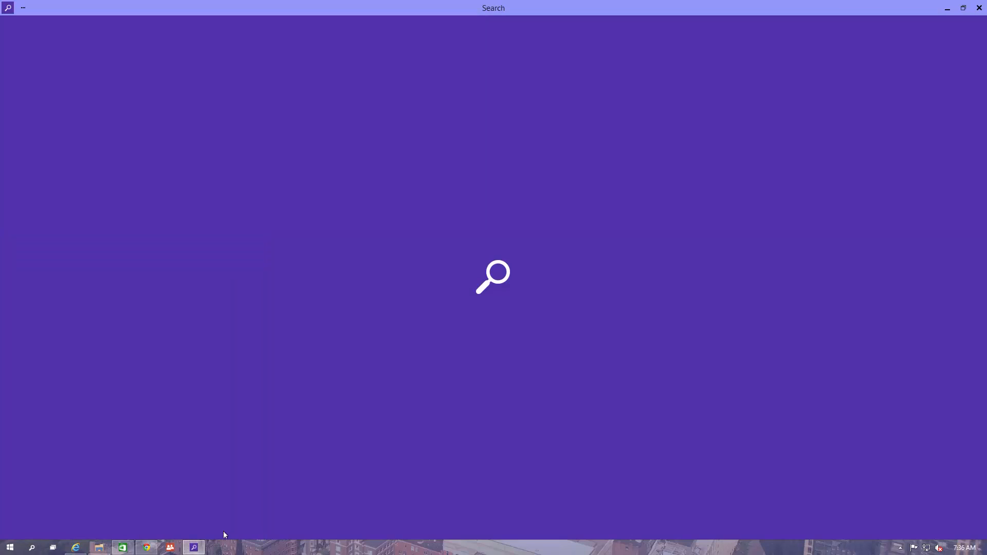
text(bwone)
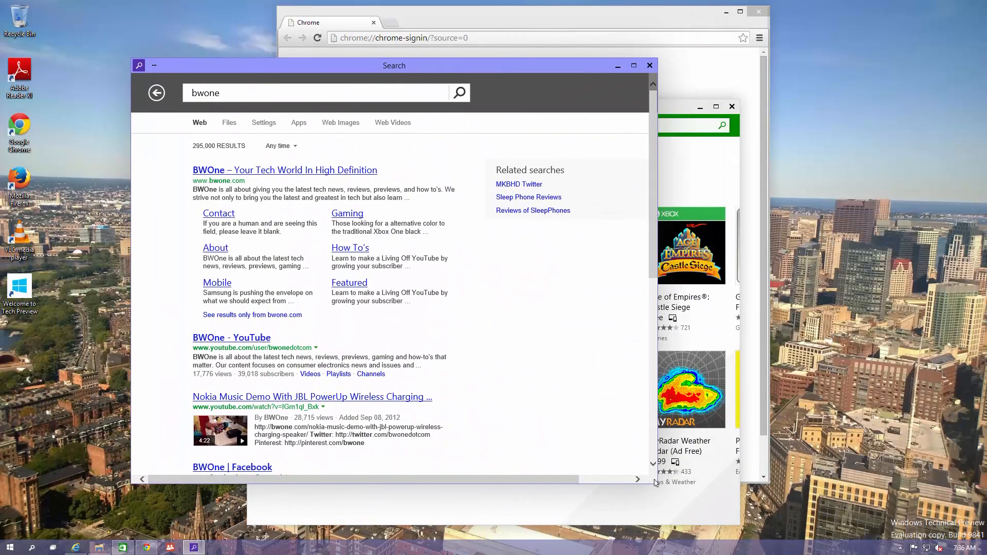
mouse_move(620, 475)
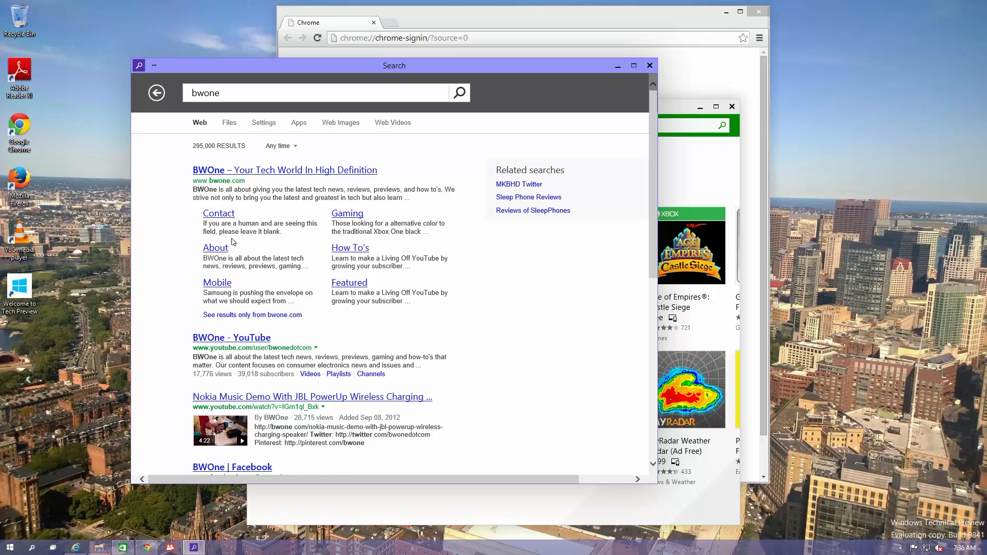
scroll(down, 3)
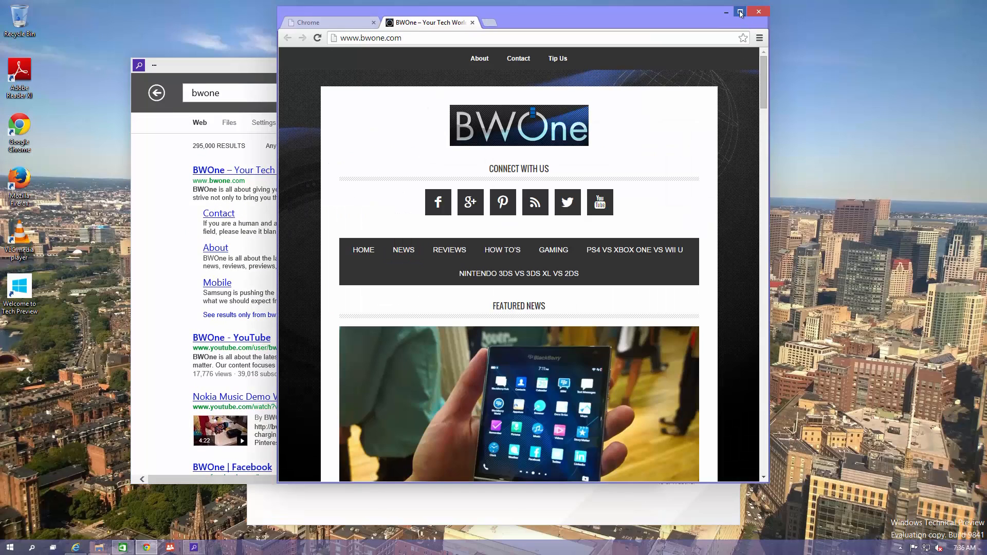
Step: Maximize Chrome, read BWOne's 'What you need to know about Windows 10!' article, then close the browser
click(741, 12)
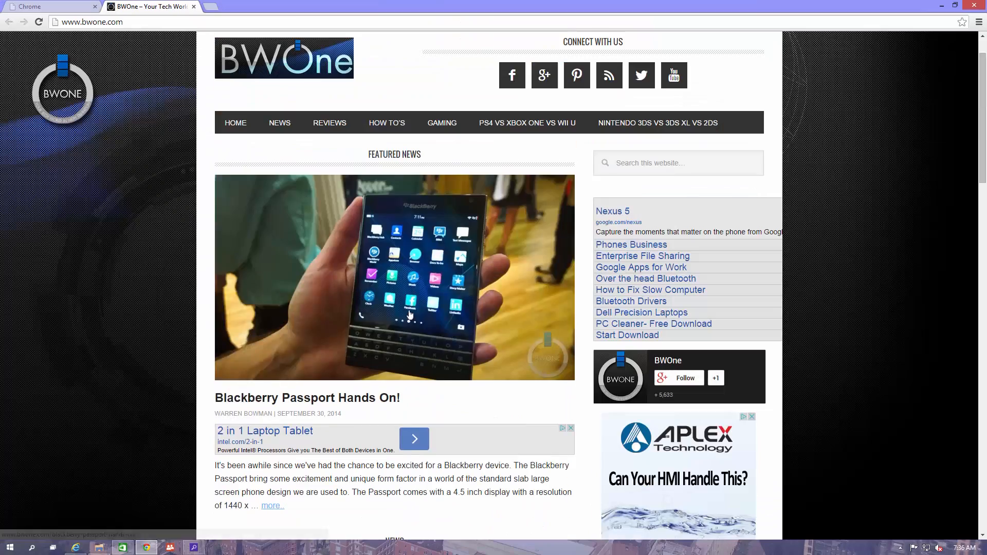
scroll(down, 3)
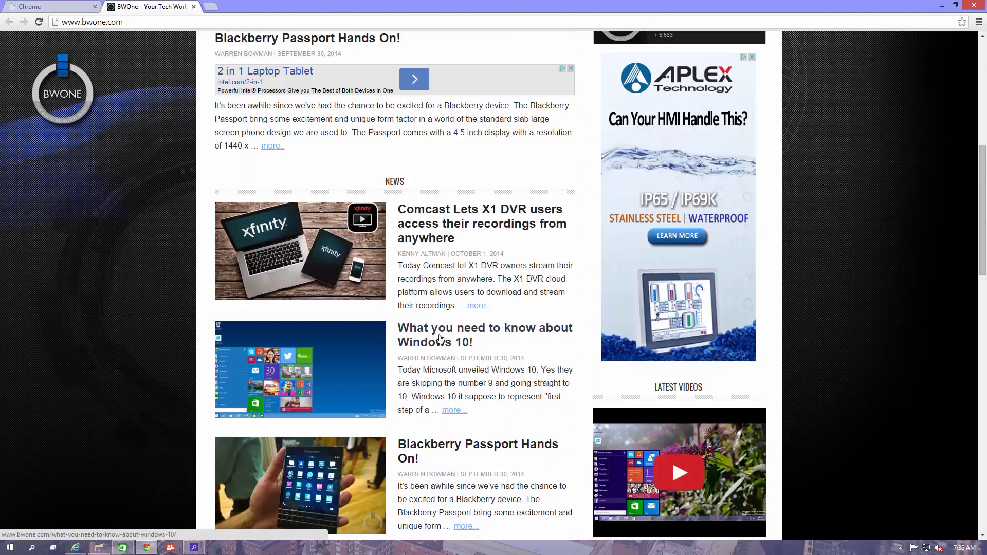
click(484, 335)
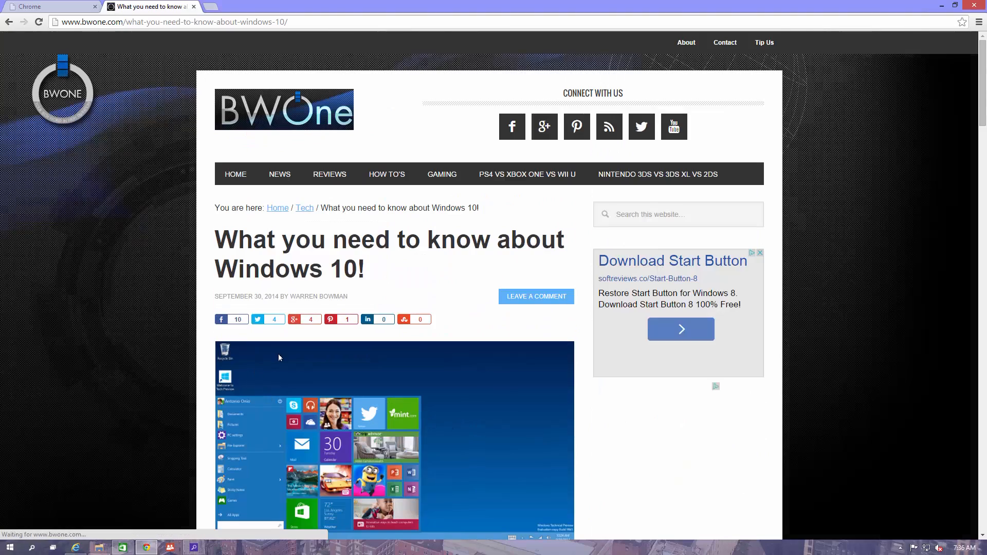
scroll(down, 3)
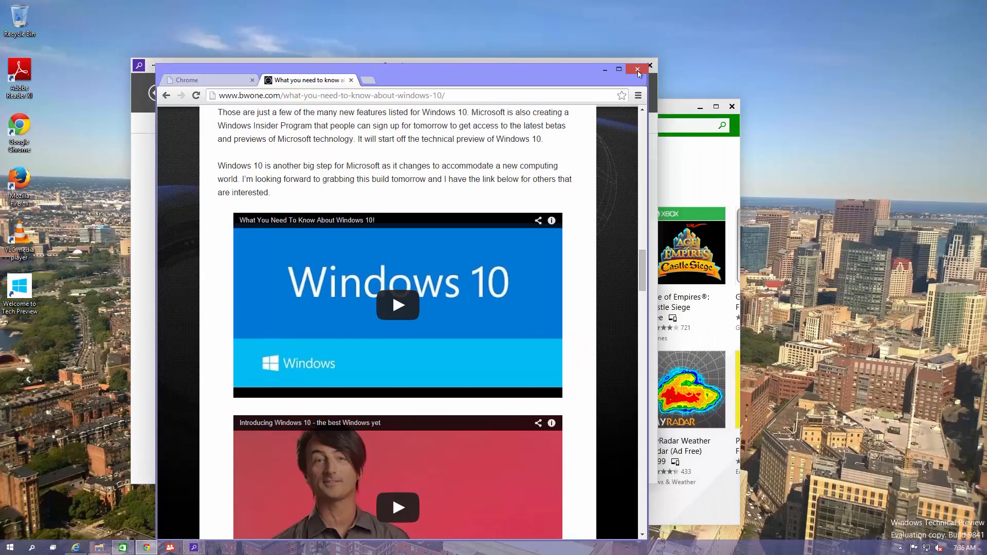
mouse_move(636, 69)
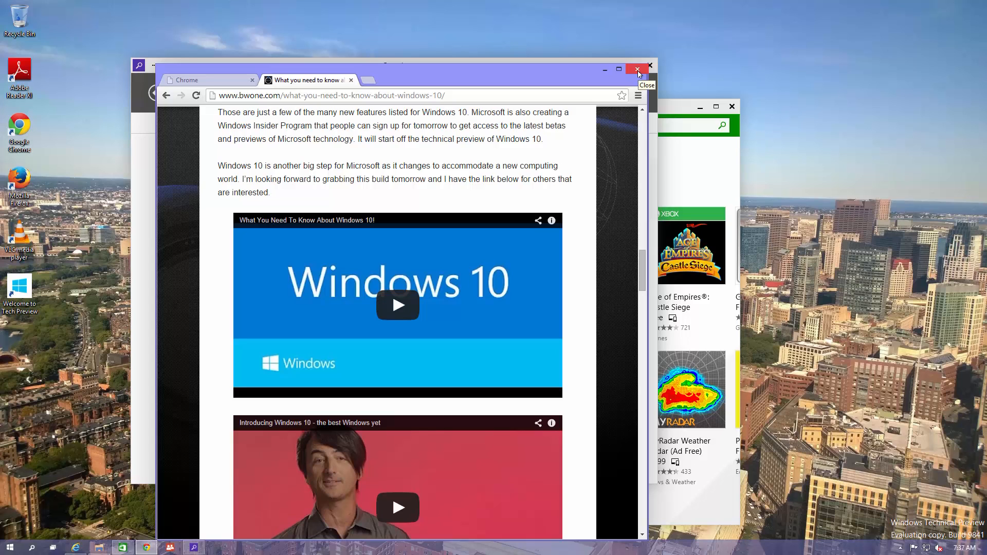
click(636, 68)
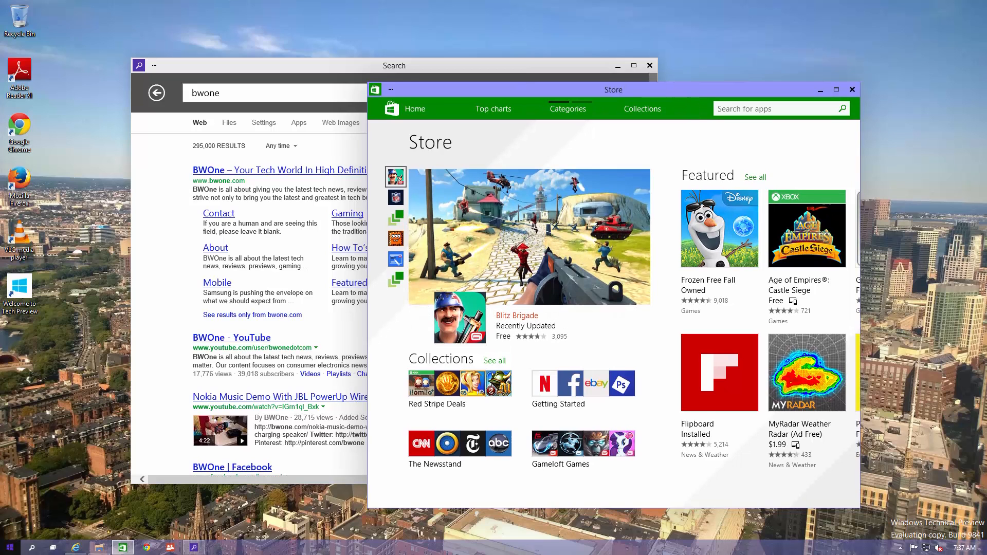
Step: Uncheck 'Use the Start menu instead of the Start screen', apply, sign out, and view the full-screen Start screen
click(10, 546)
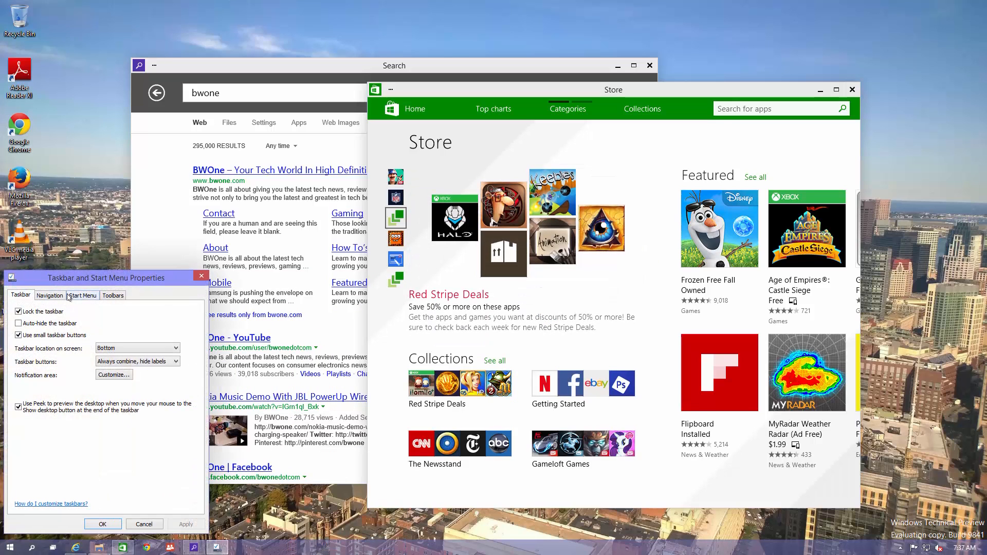
click(82, 295)
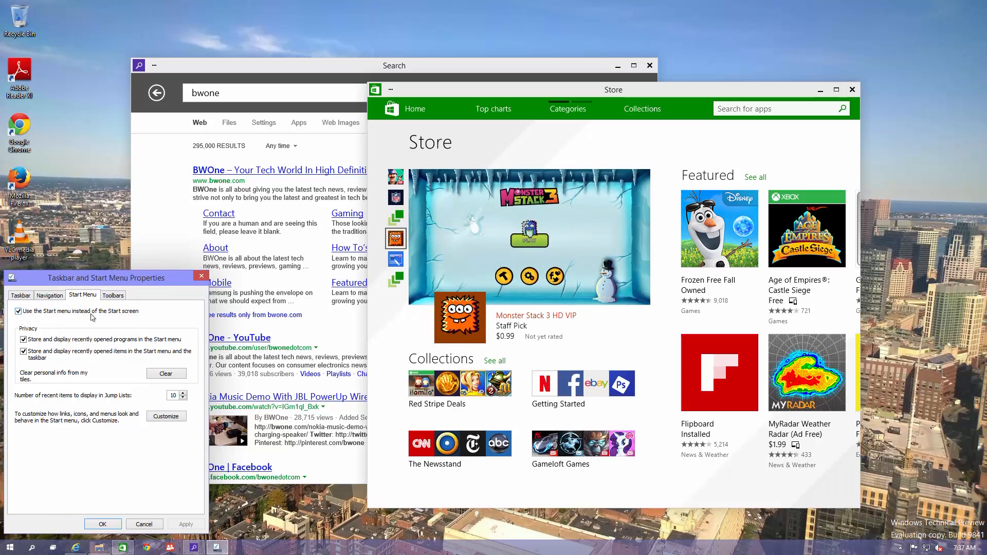
click(23, 310)
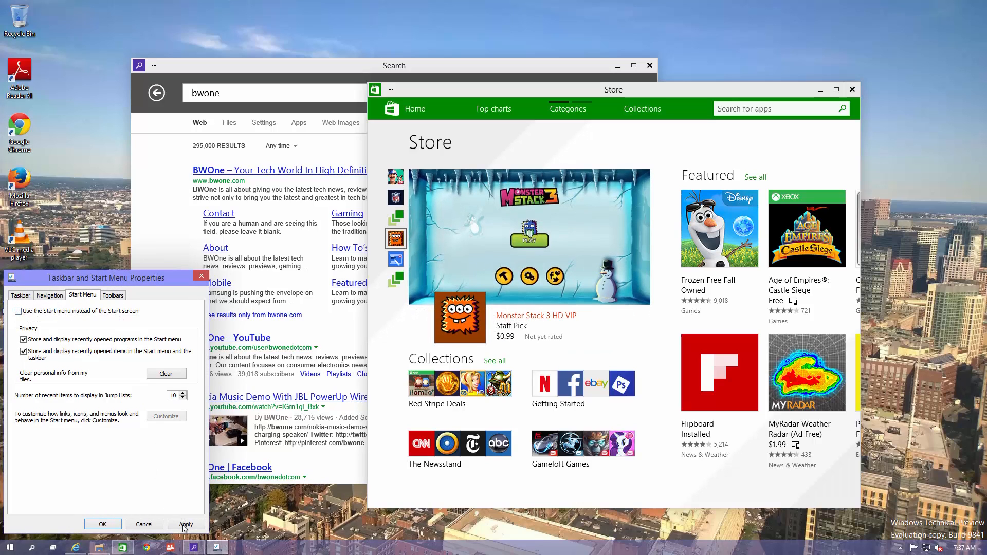
click(186, 524)
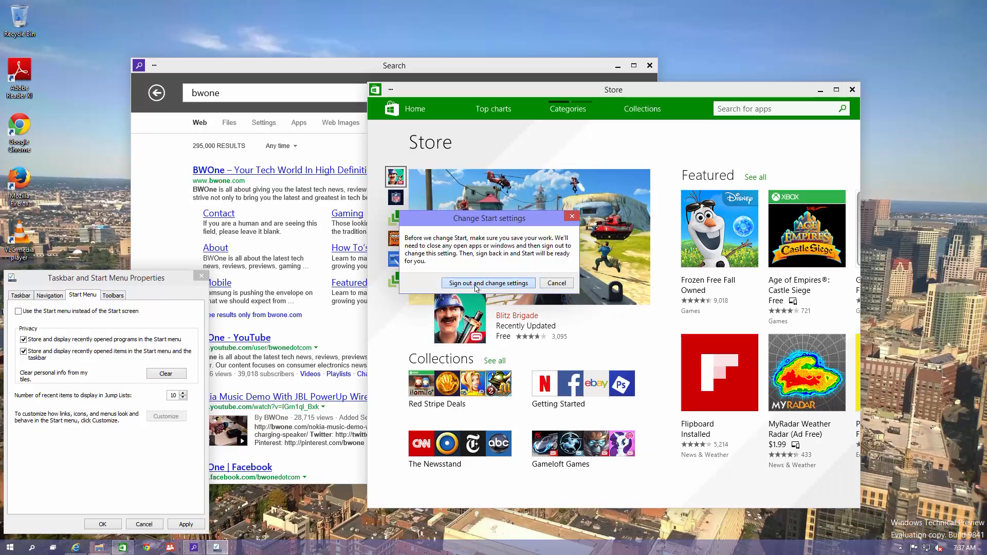
click(487, 283)
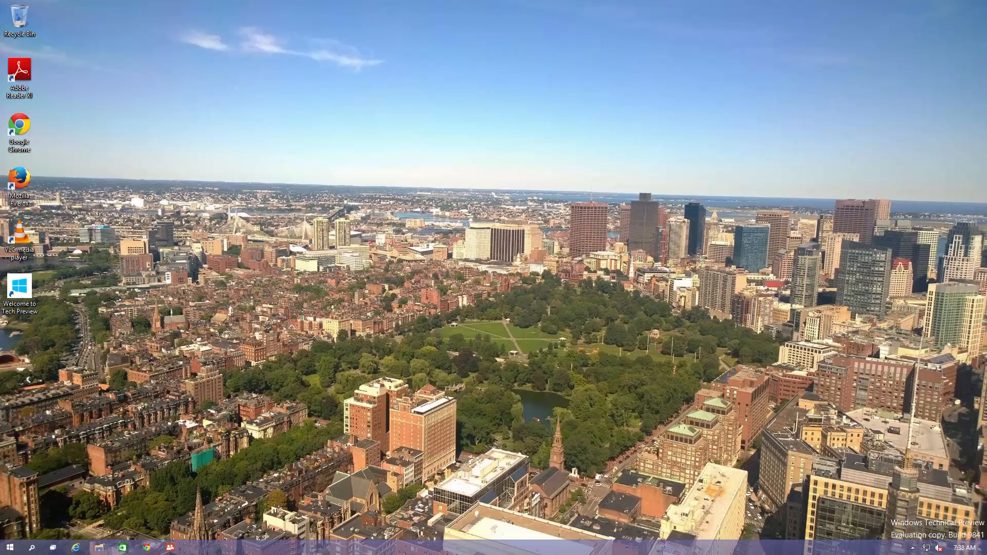
click(9, 546)
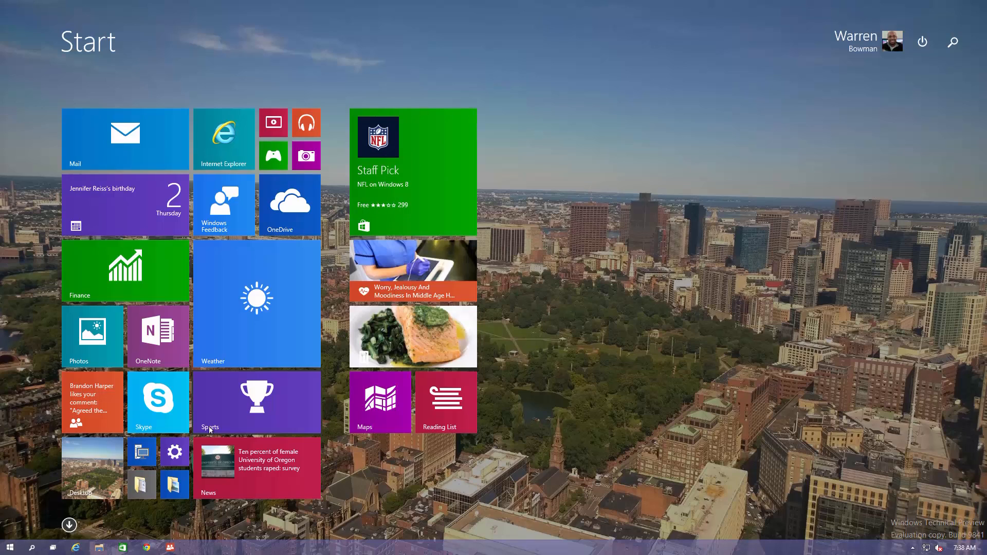
mouse_move(192, 419)
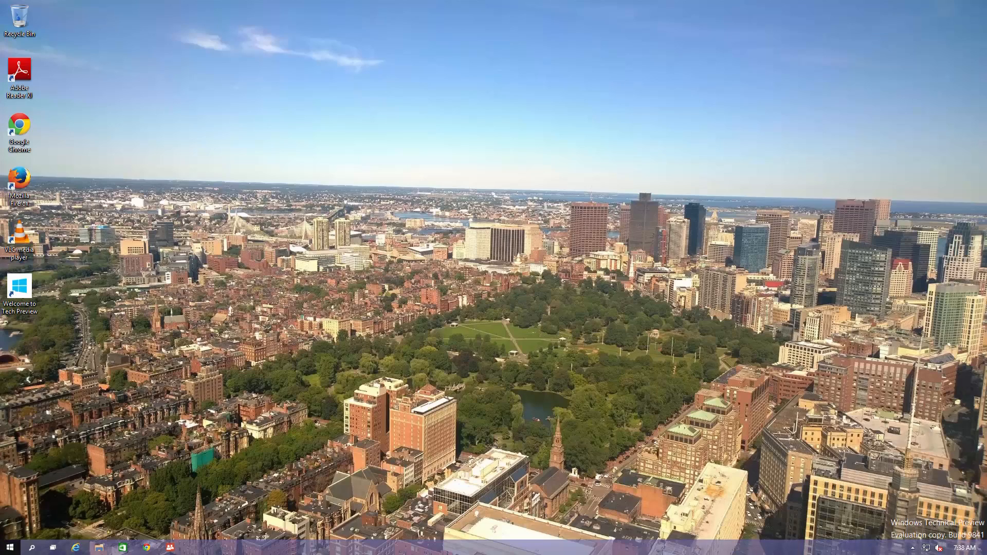
Step: Re-enable 'Use the Start menu instead of the Start screen' in taskbar Properties and sign out to apply it
right_click(263, 551)
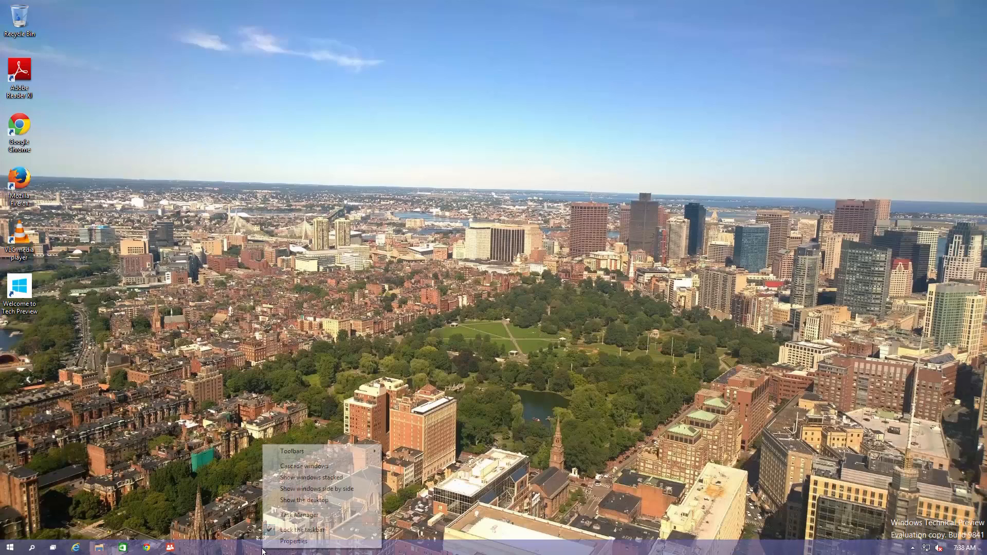
click(300, 516)
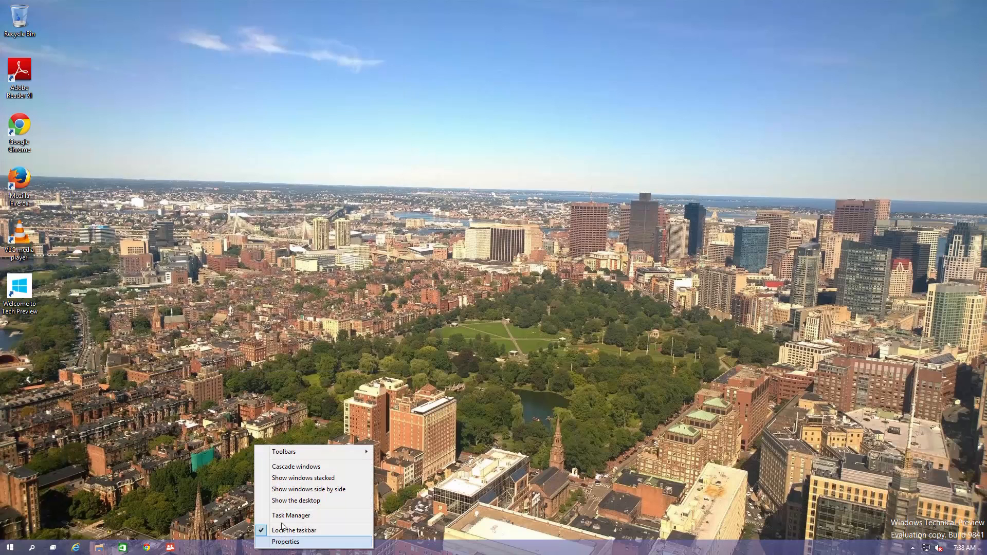
click(284, 542)
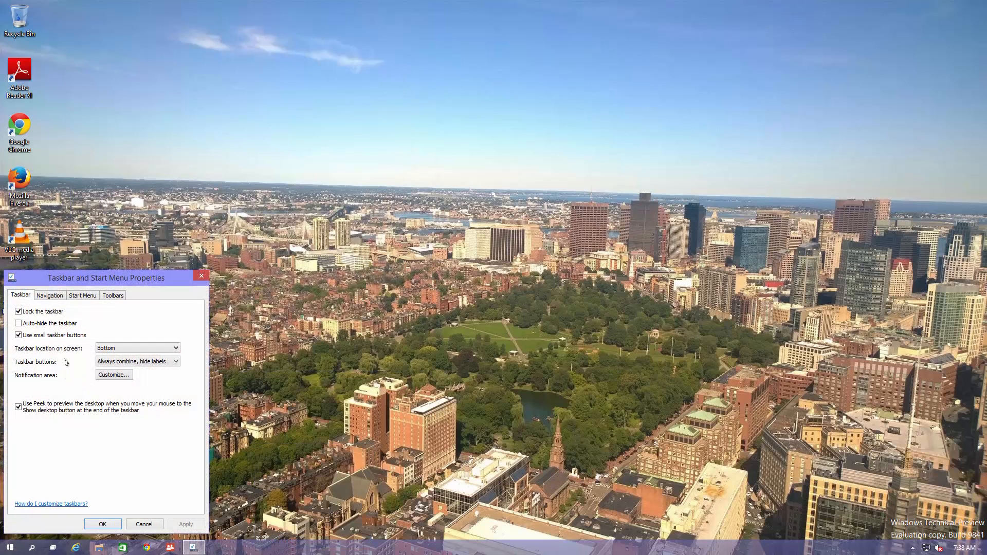
click(82, 295)
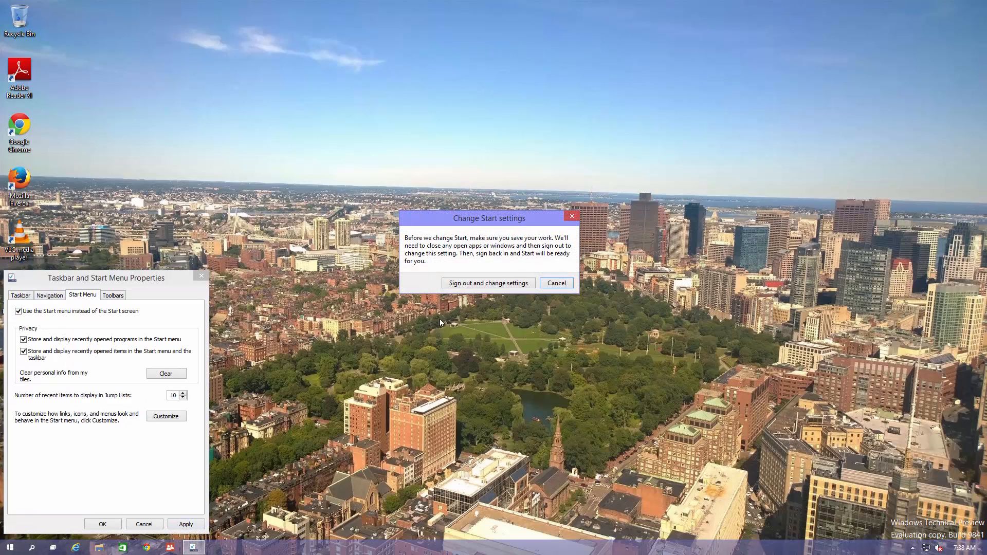
click(488, 283)
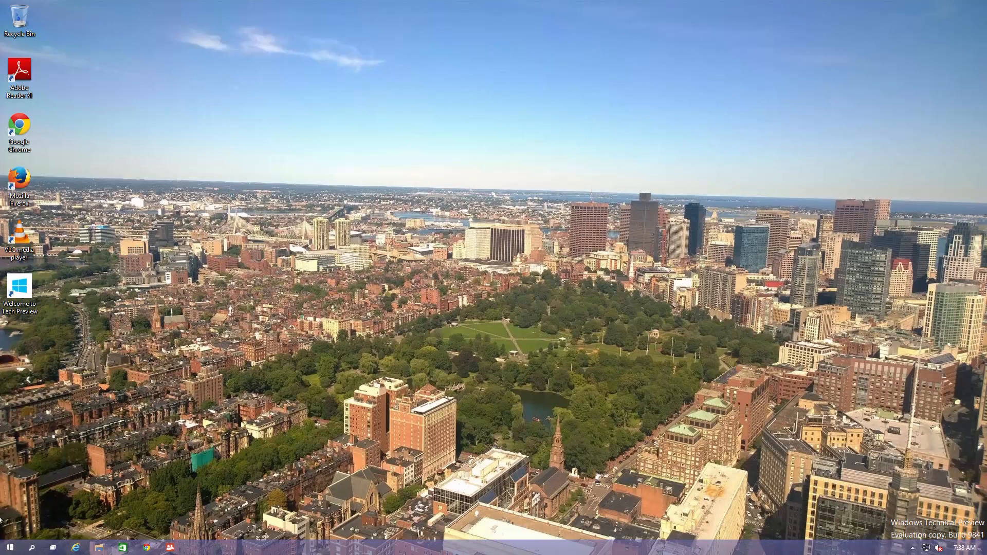
click(9, 546)
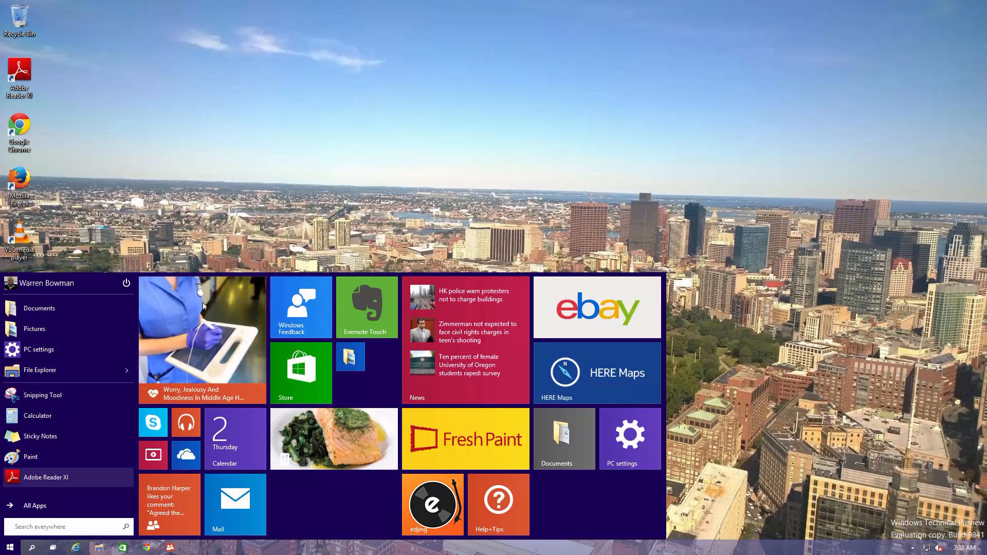
mouse_move(340, 416)
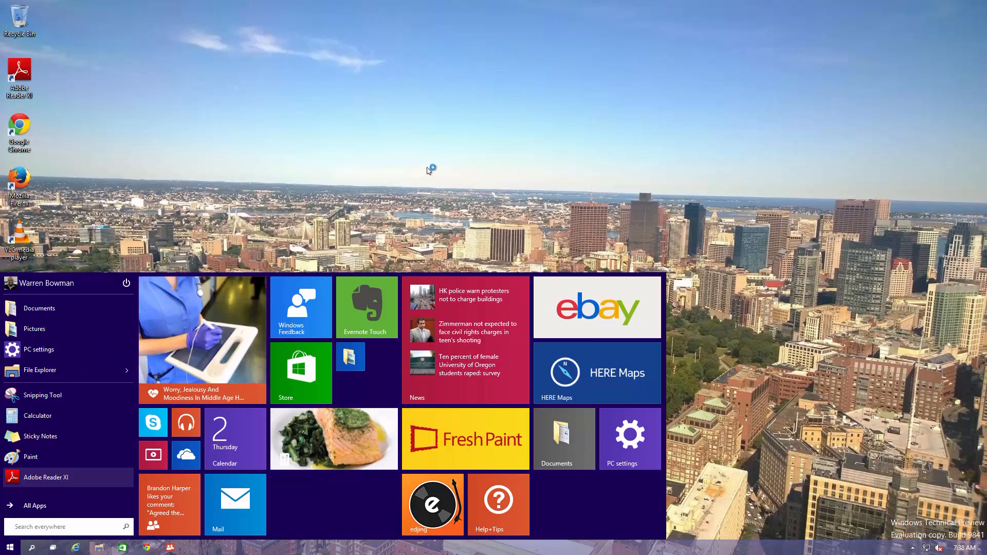
click(7, 545)
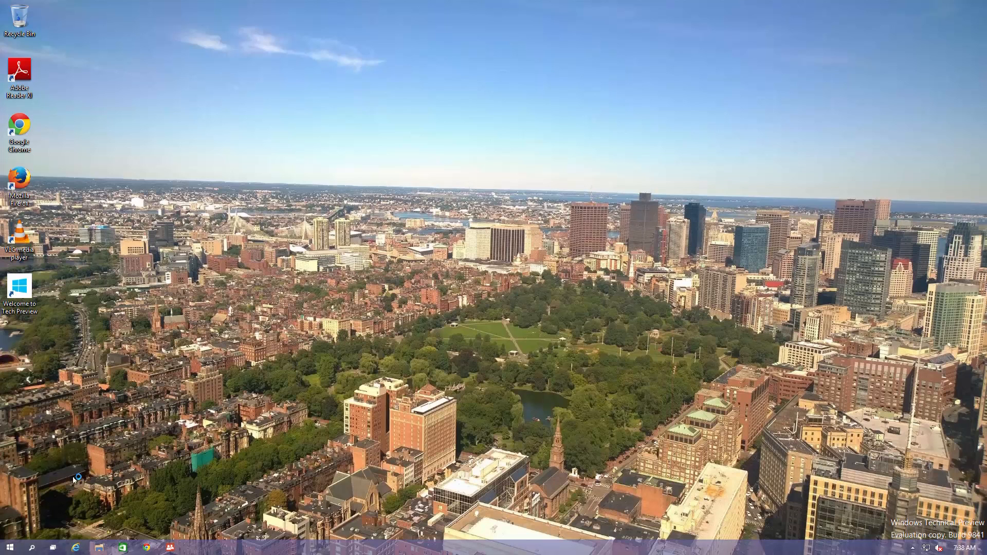
right_click(10, 546)
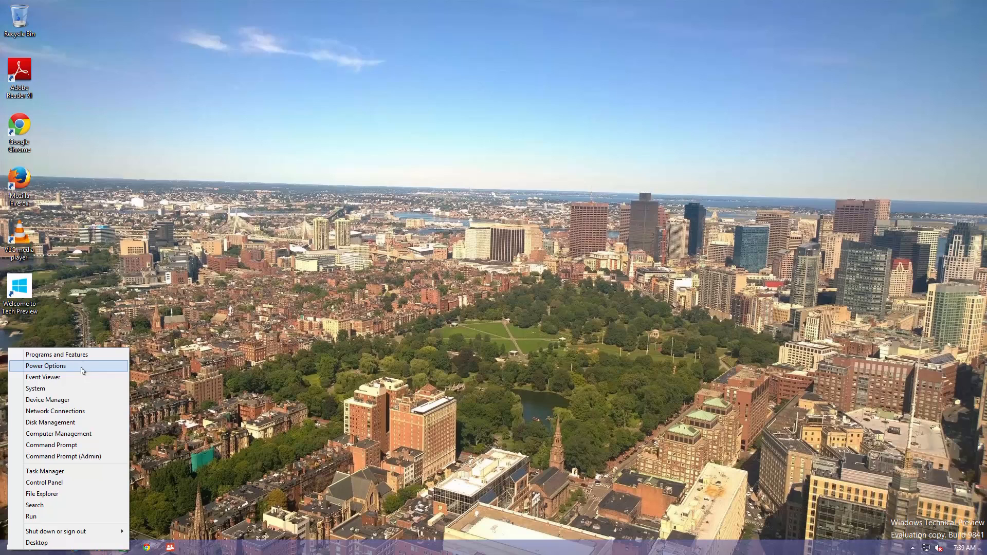
Step: Show the System information page from the power-user menu and launch File Explorer at Home
click(35, 388)
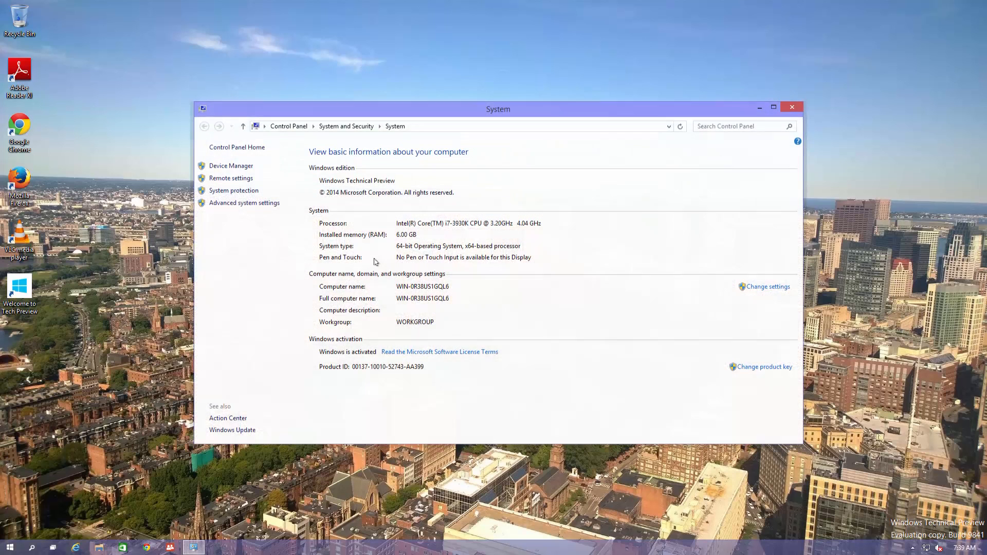
mouse_move(176, 347)
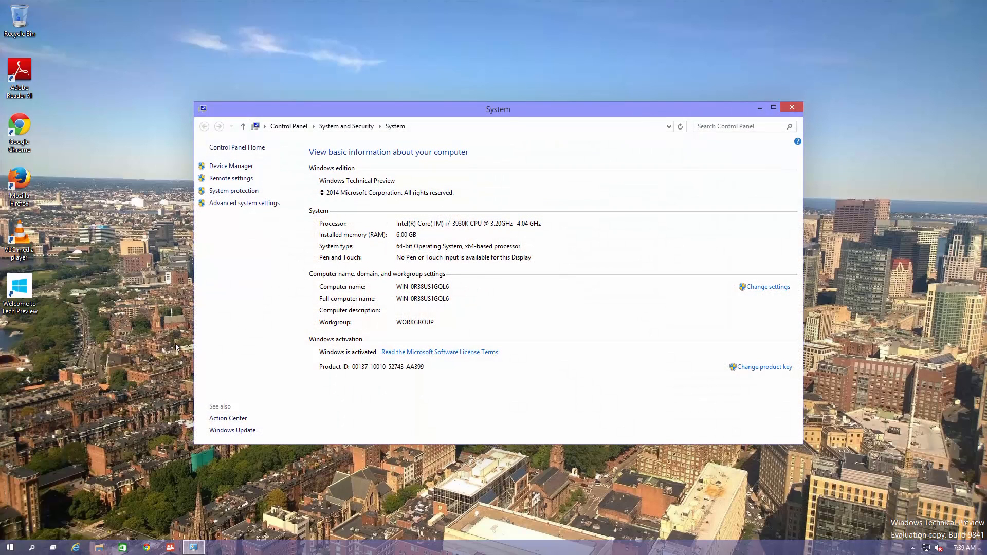
click(99, 546)
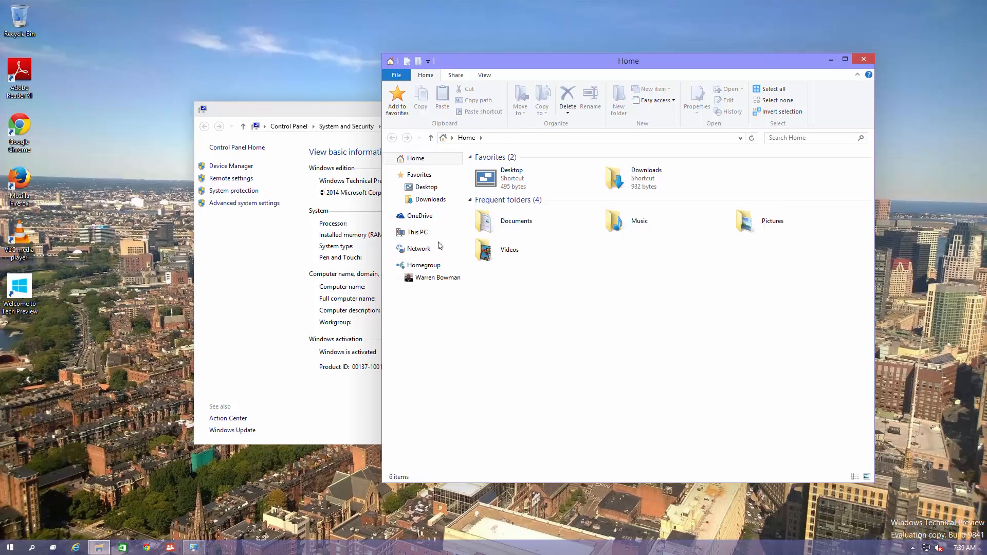
Step: Browse This PC's drives into Local Disk (C:) and its Users folder, then return to This PC
click(416, 232)
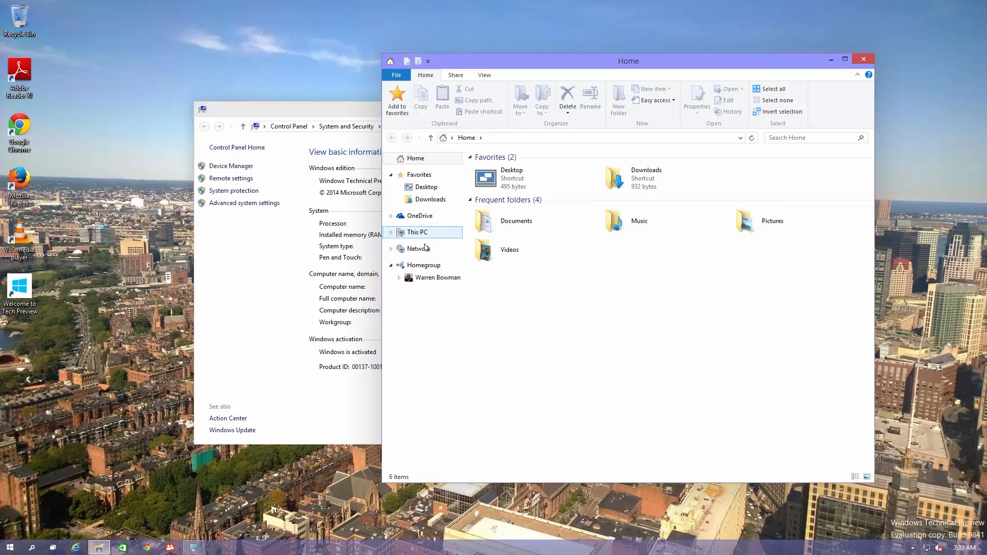
click(416, 231)
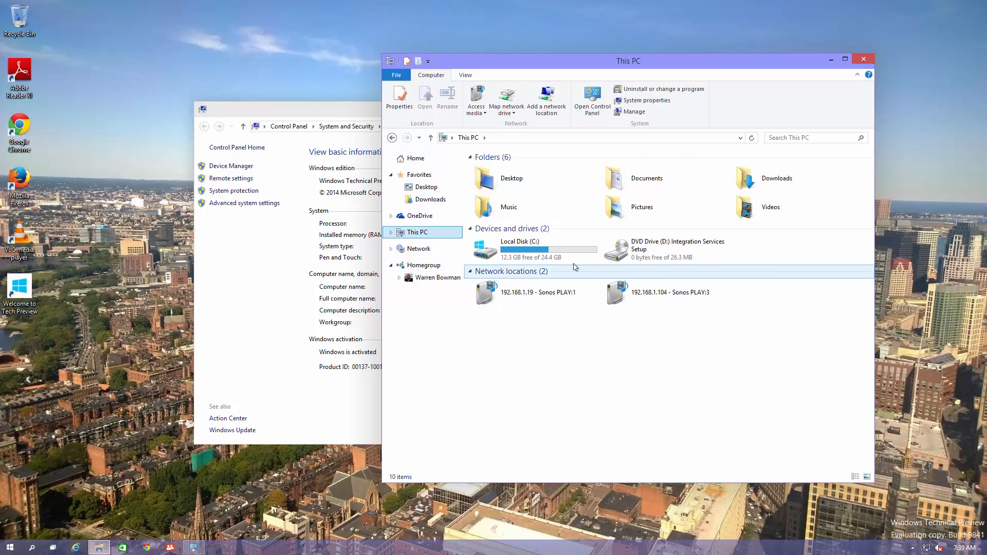
mouse_move(534, 260)
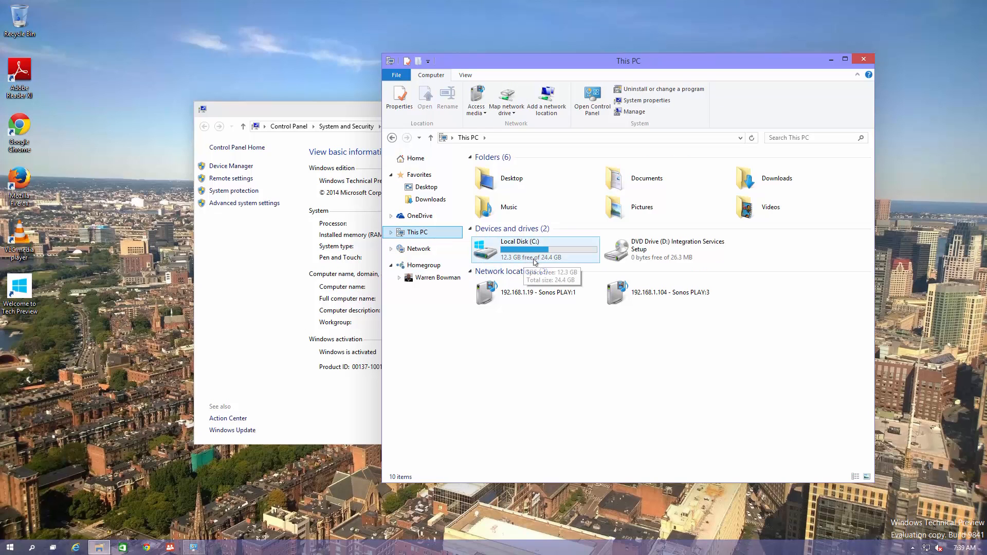
mouse_move(555, 262)
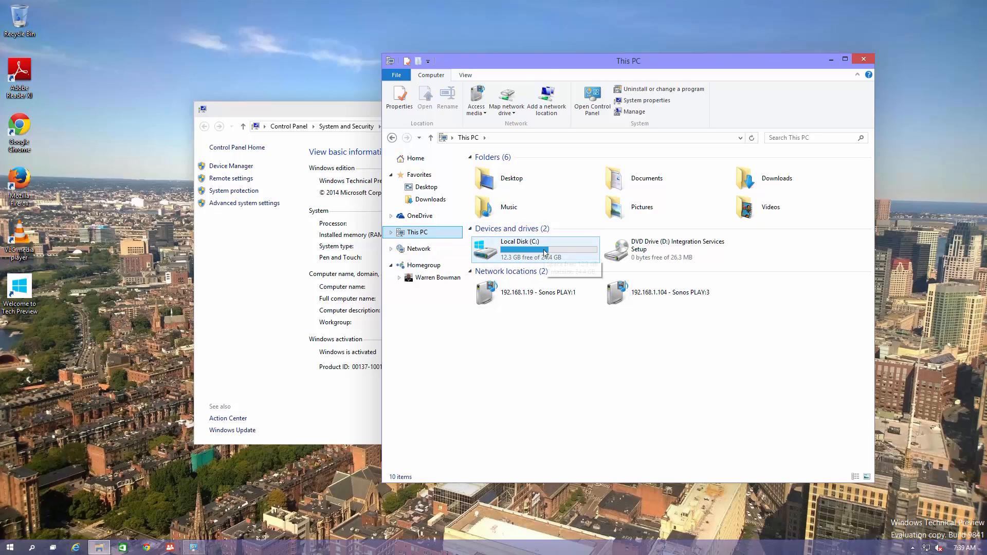
double_click(519, 249)
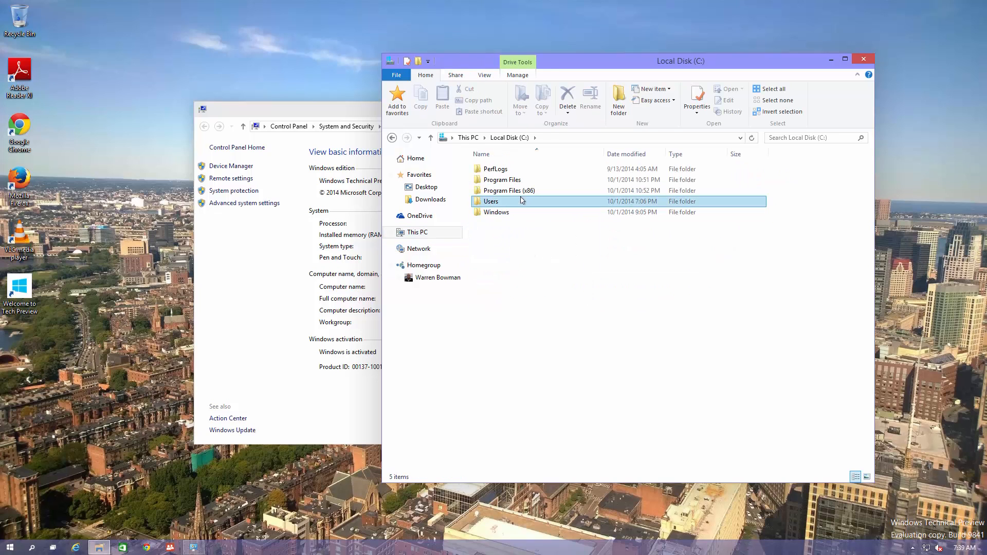
double_click(492, 200)
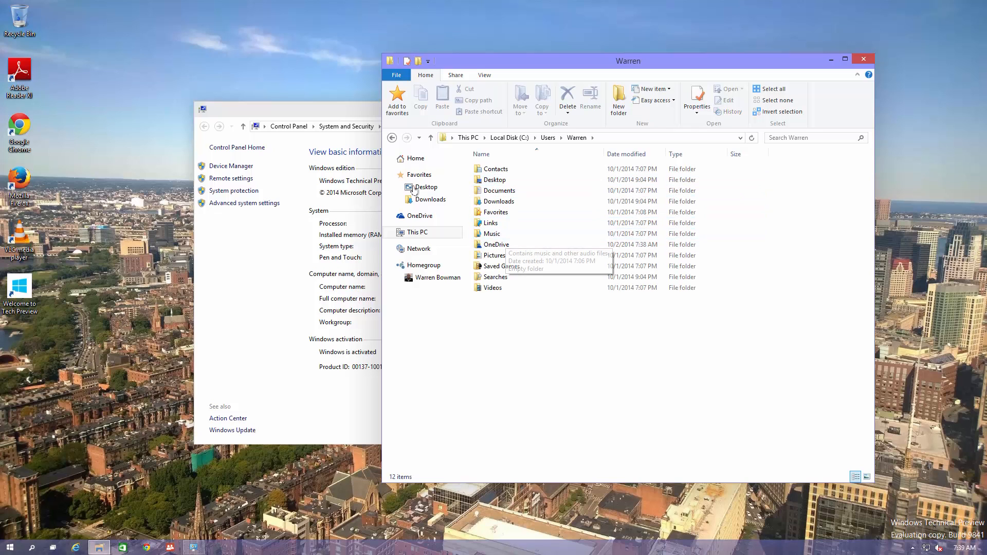
click(416, 233)
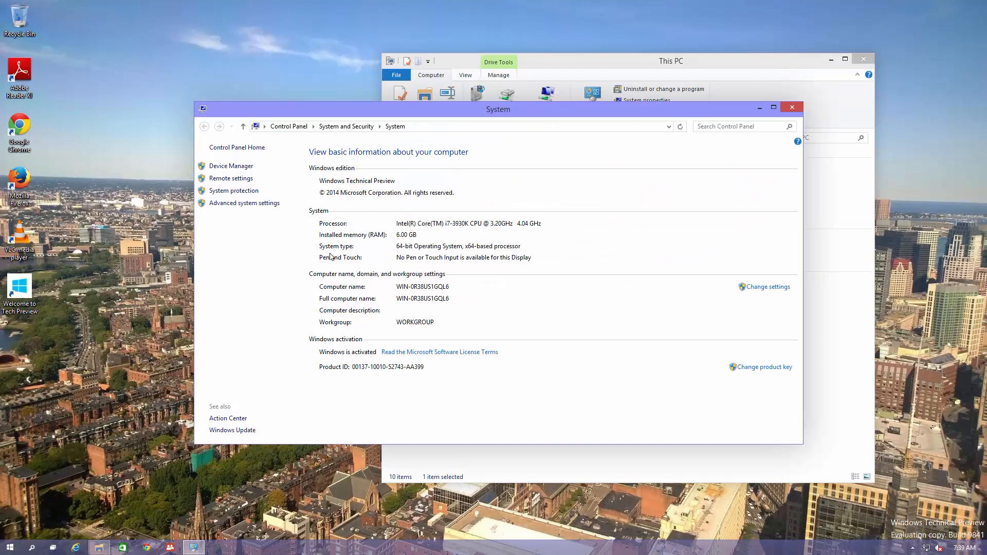
mouse_move(424, 213)
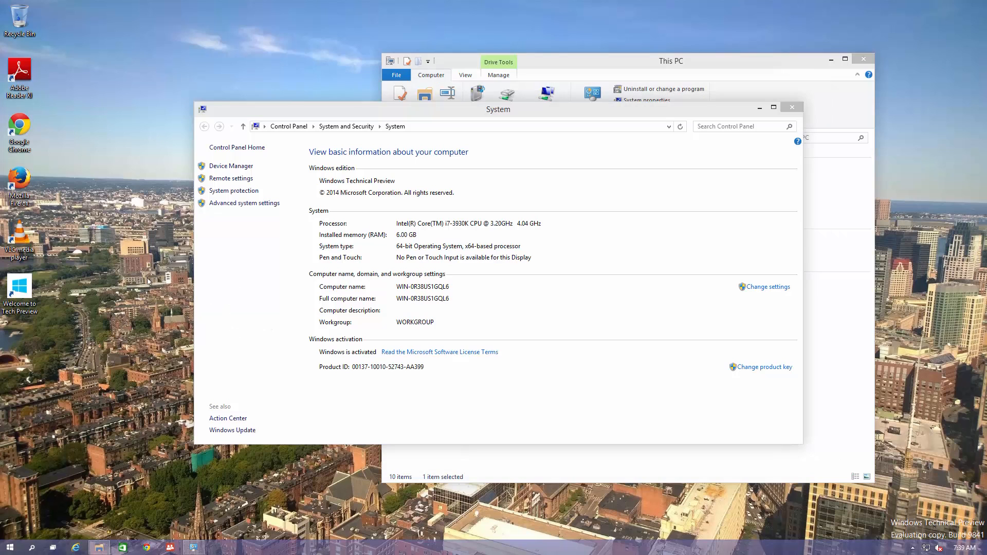
Step: Show the empty desktop, then bring up and dismiss the Start menu
click(792, 107)
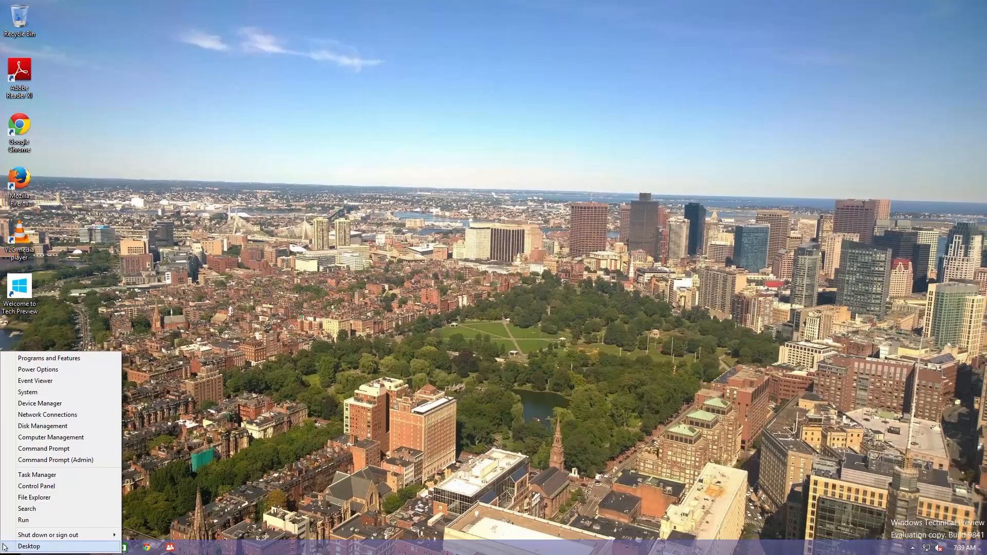
mouse_move(40, 403)
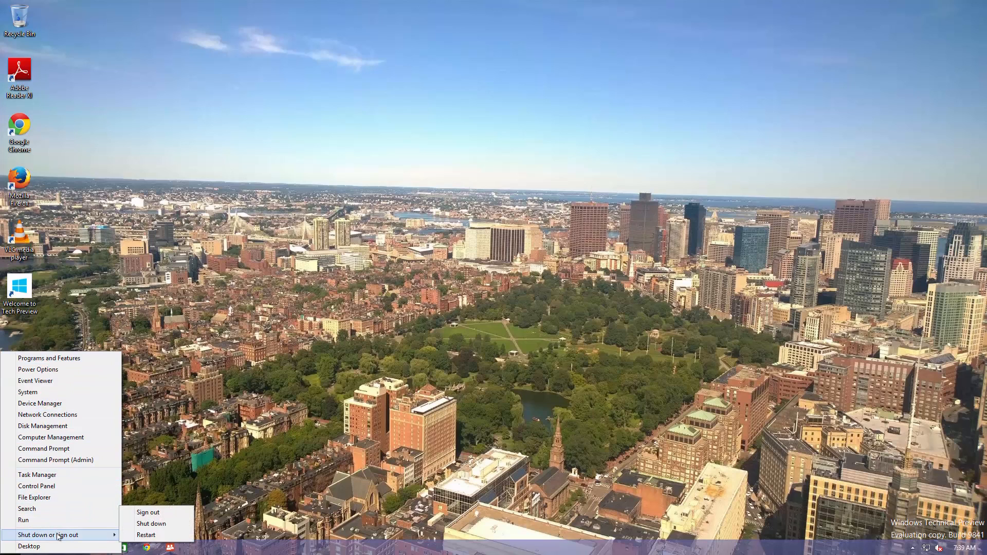
mouse_move(105, 414)
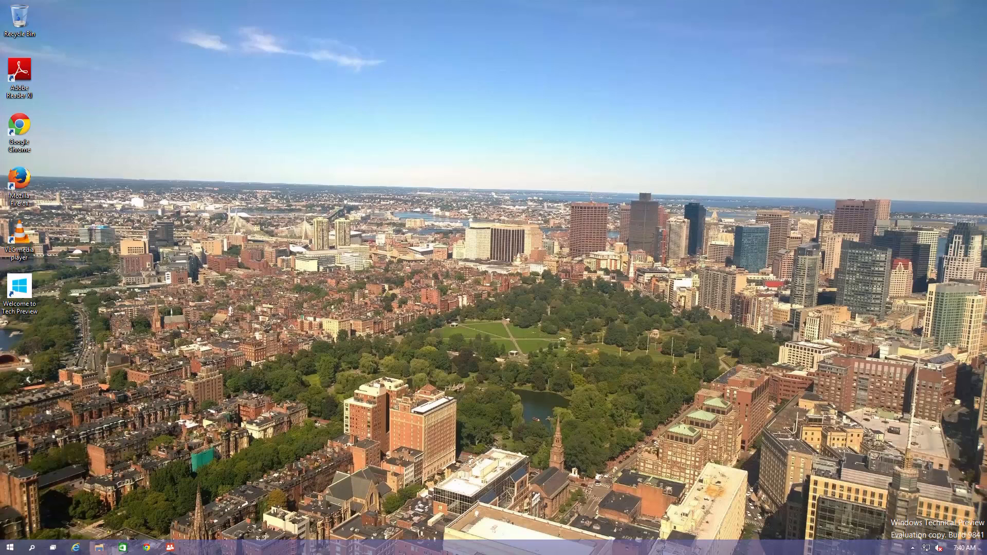
click(8, 547)
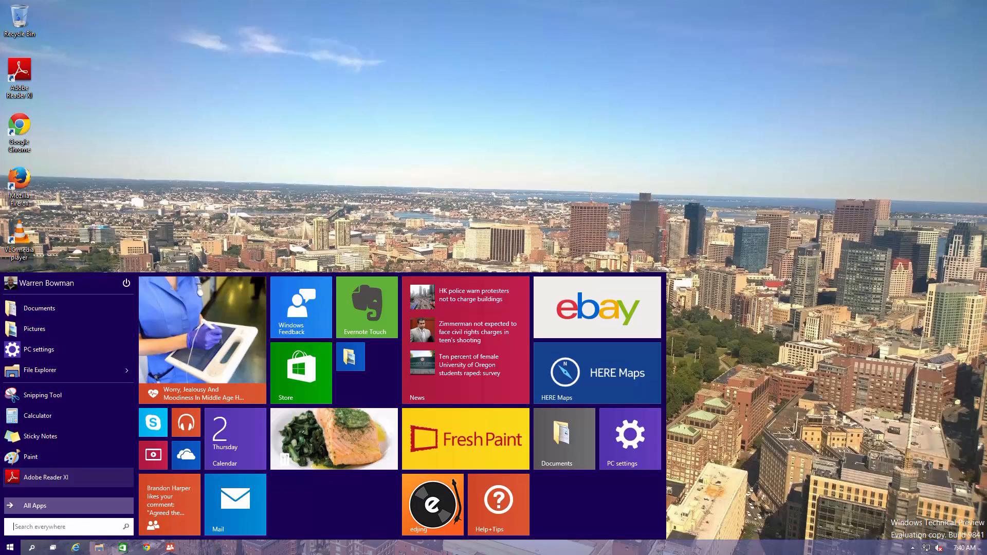
click(13, 546)
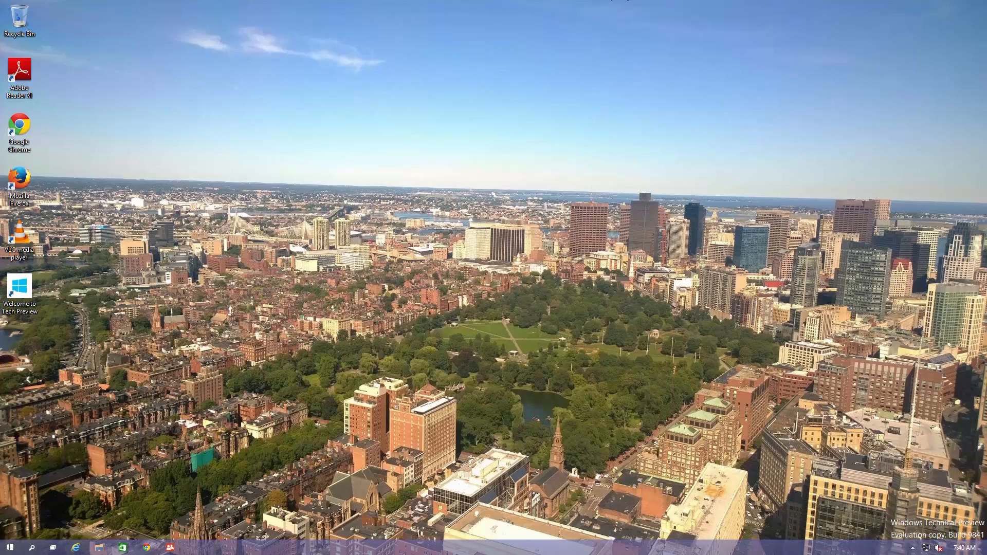
right_click(9, 545)
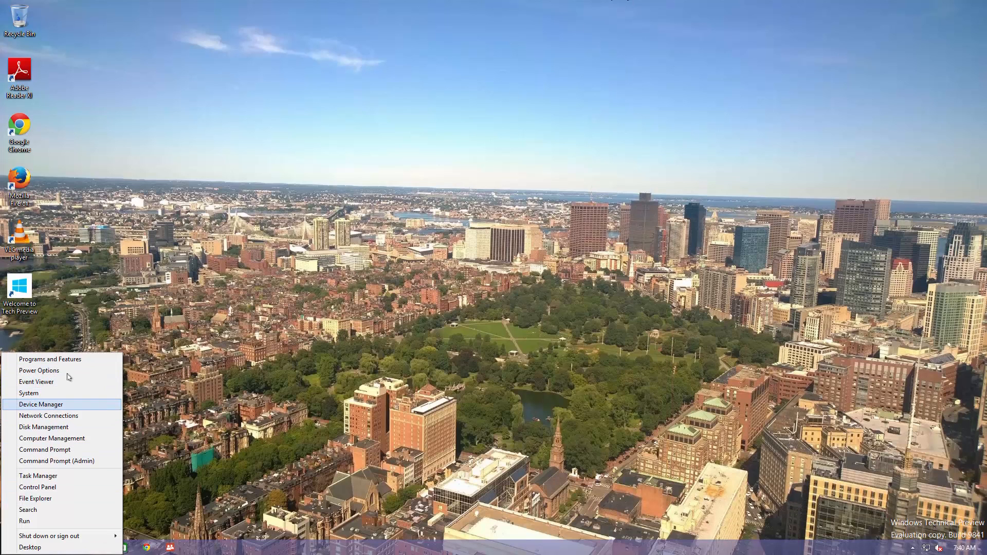
click(41, 404)
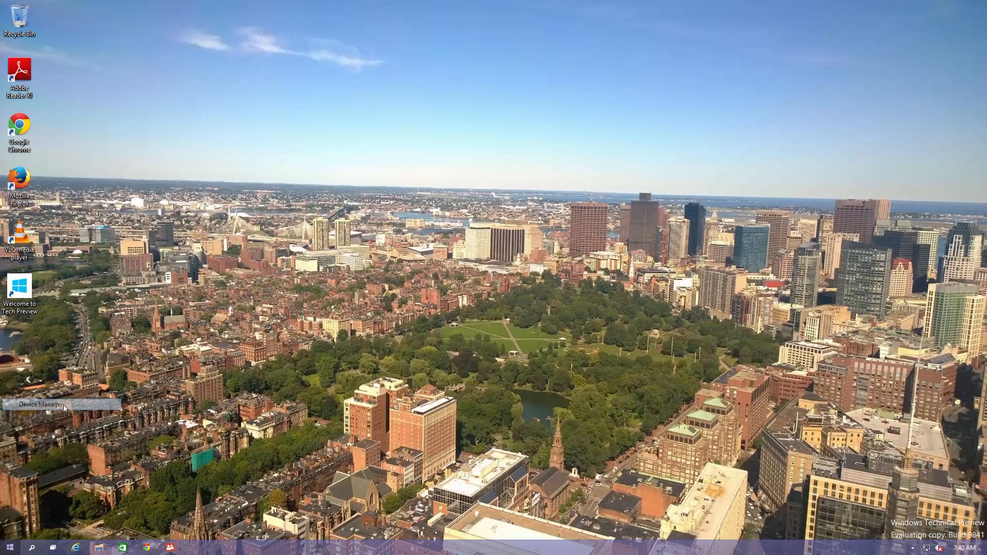
click(62, 404)
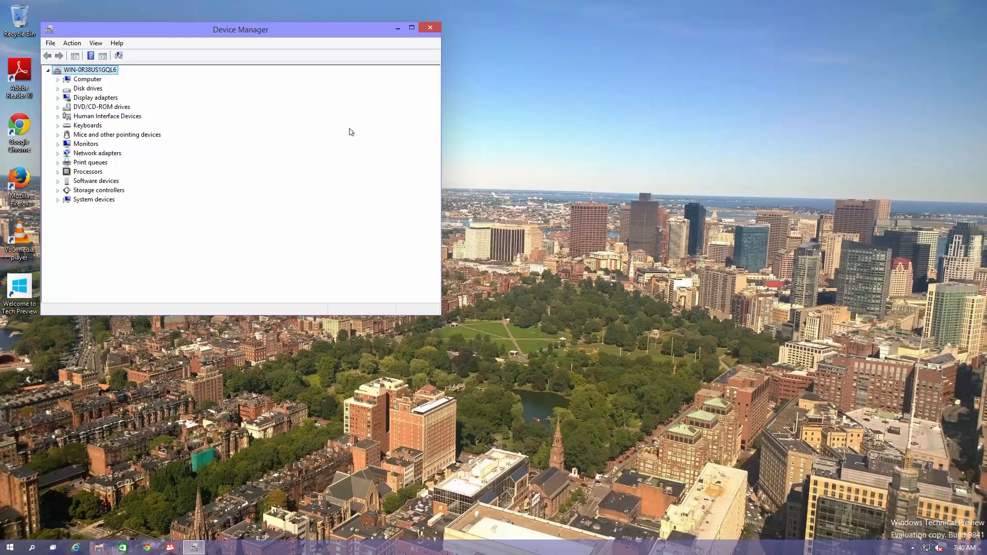
mouse_move(141, 179)
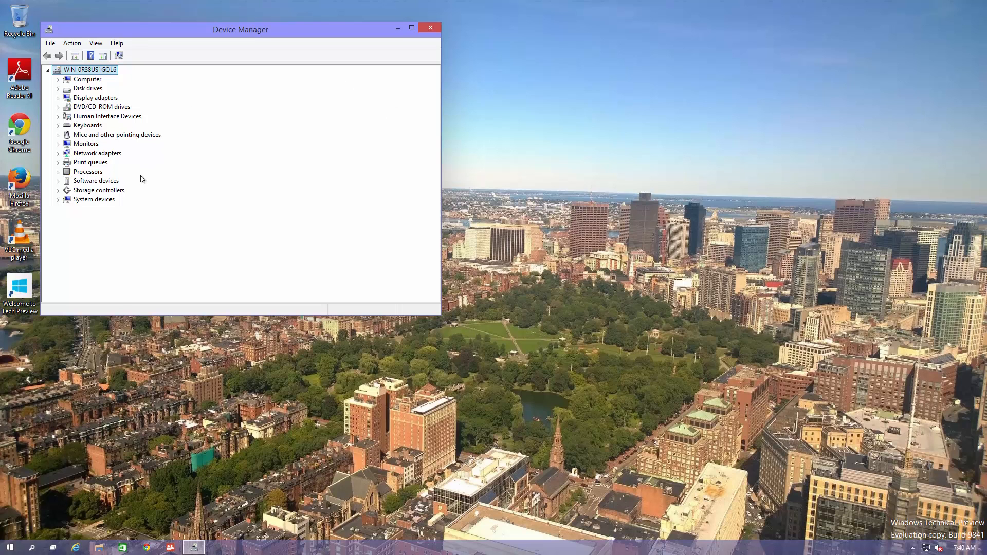
mouse_move(429, 26)
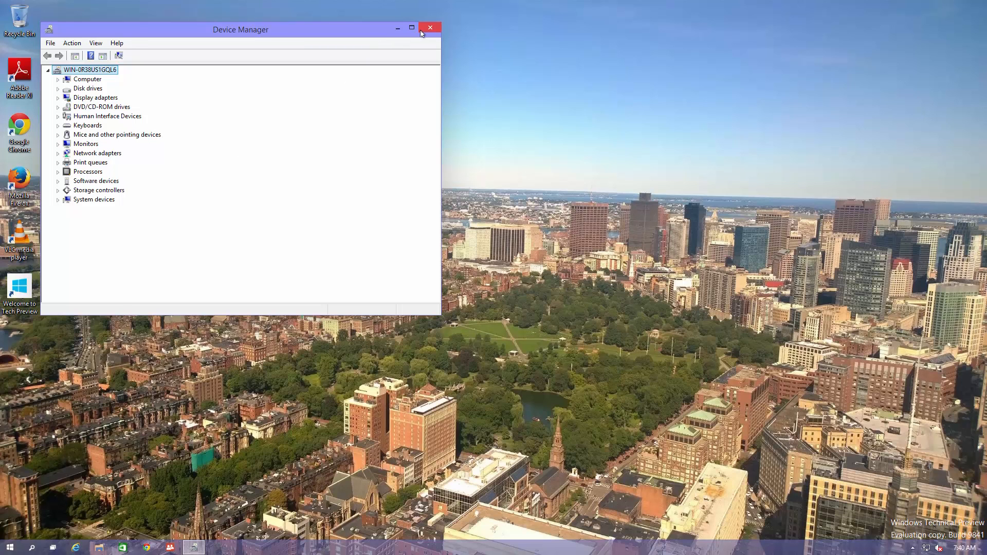
click(430, 27)
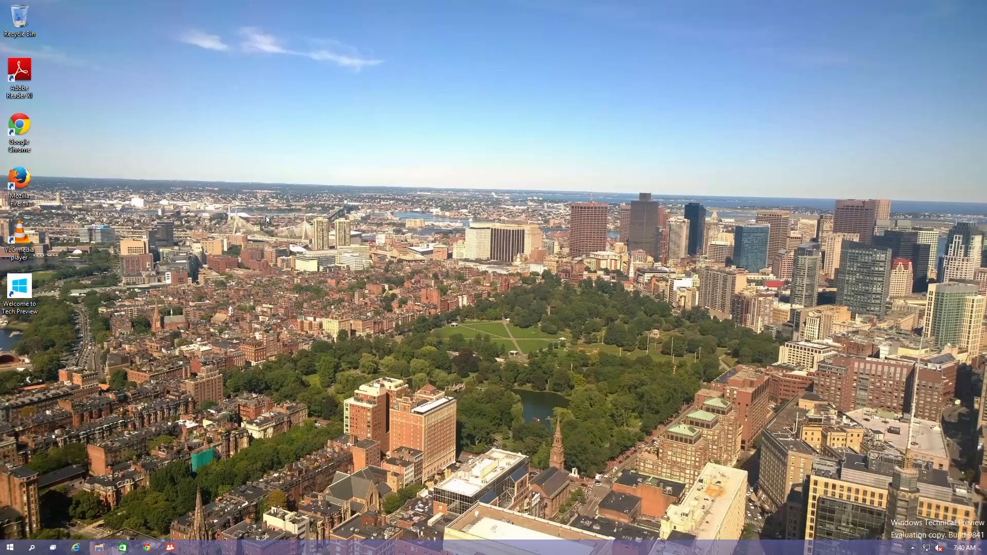
mouse_move(217, 332)
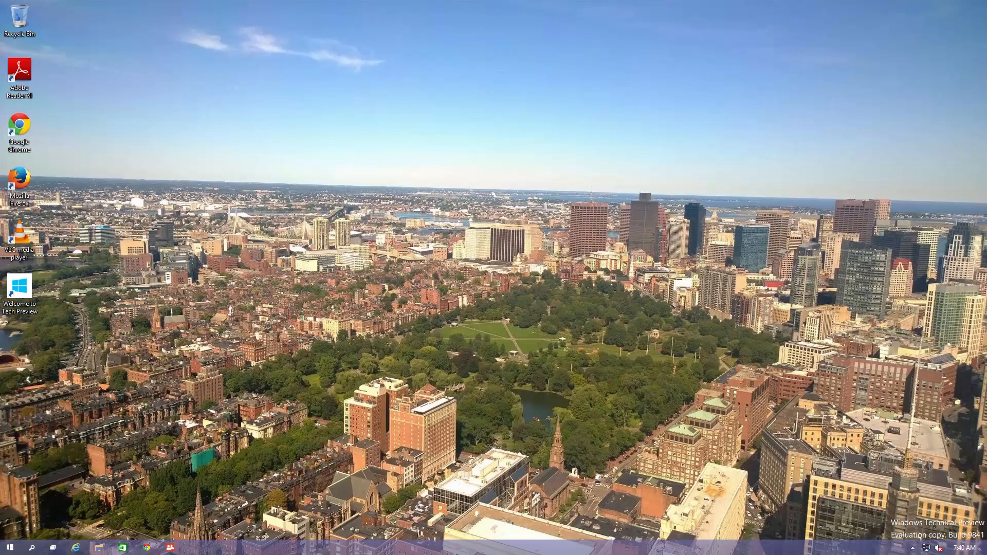
Step: Advance the desktop background twice via the desktop context menu's Next desktop background
right_click(209, 455)
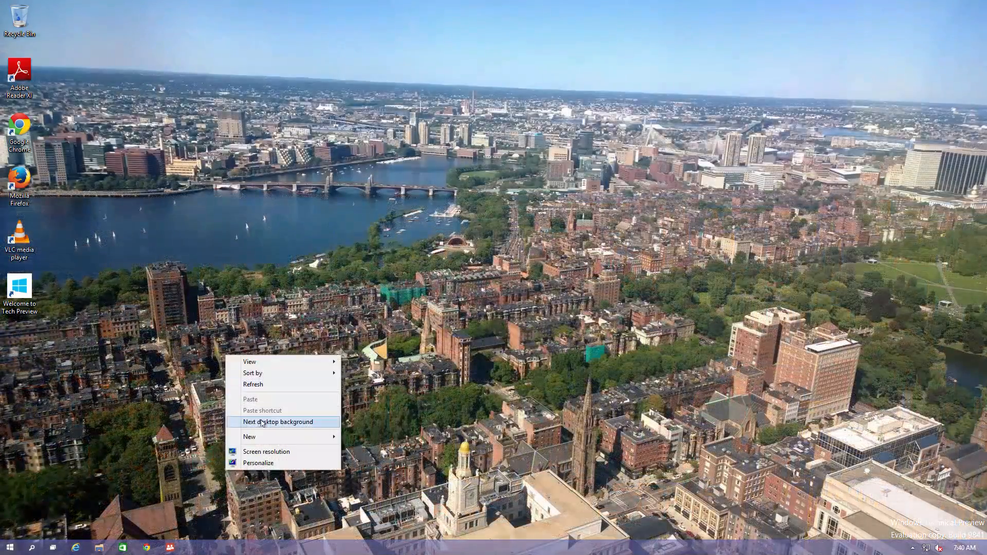
click(278, 422)
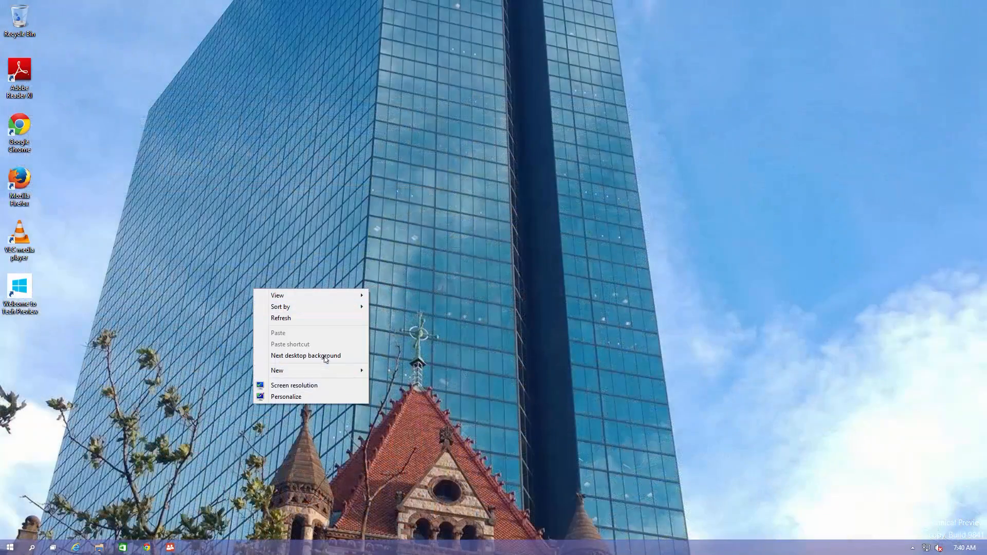
click(306, 356)
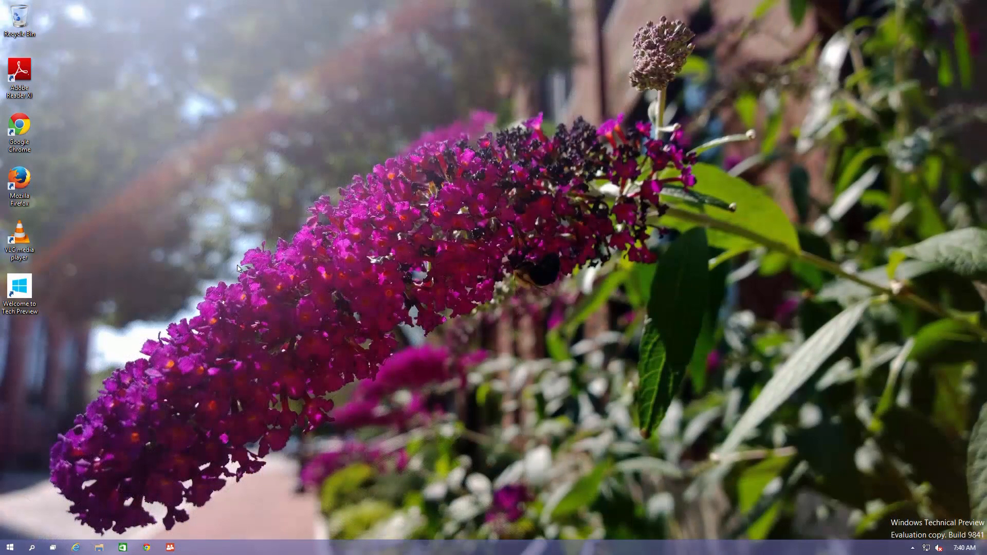
mouse_move(392, 272)
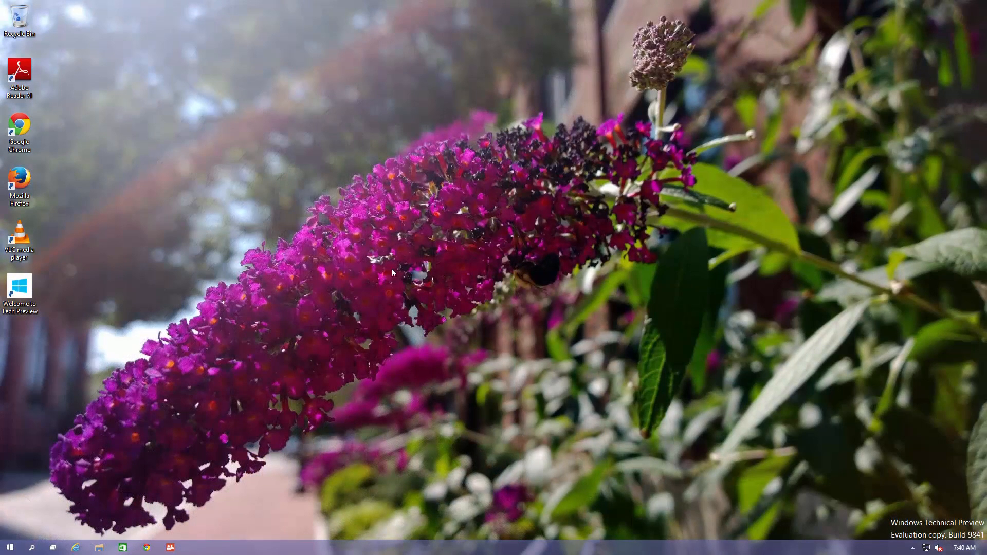
mouse_move(392, 225)
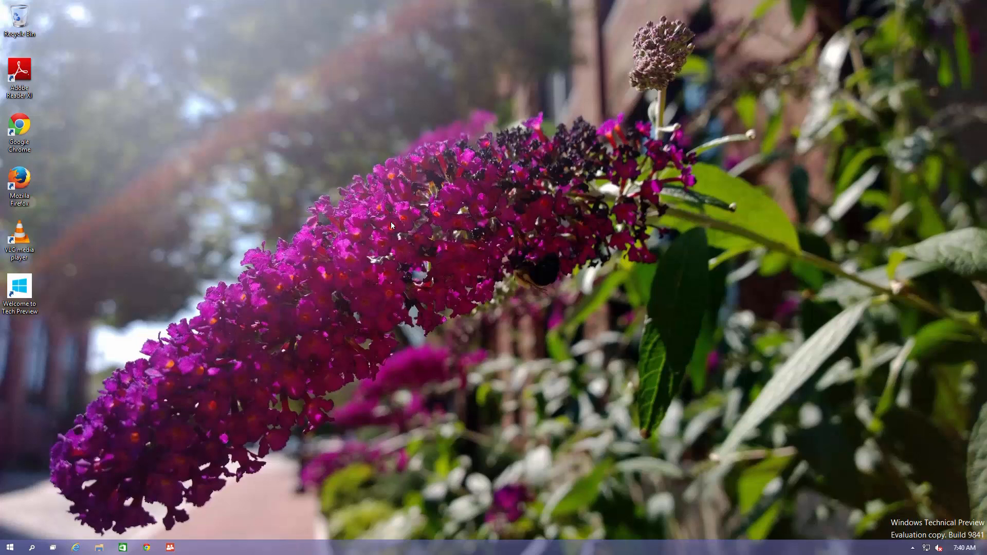
mouse_move(606, 201)
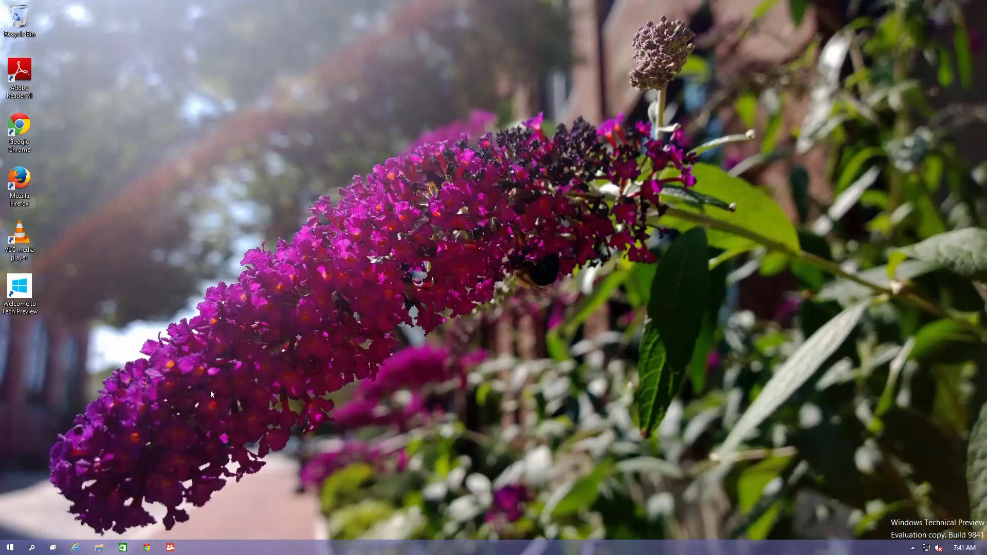
Step: Advance the background once more to the city skyline and bring up the Start menu
right_click(212, 393)
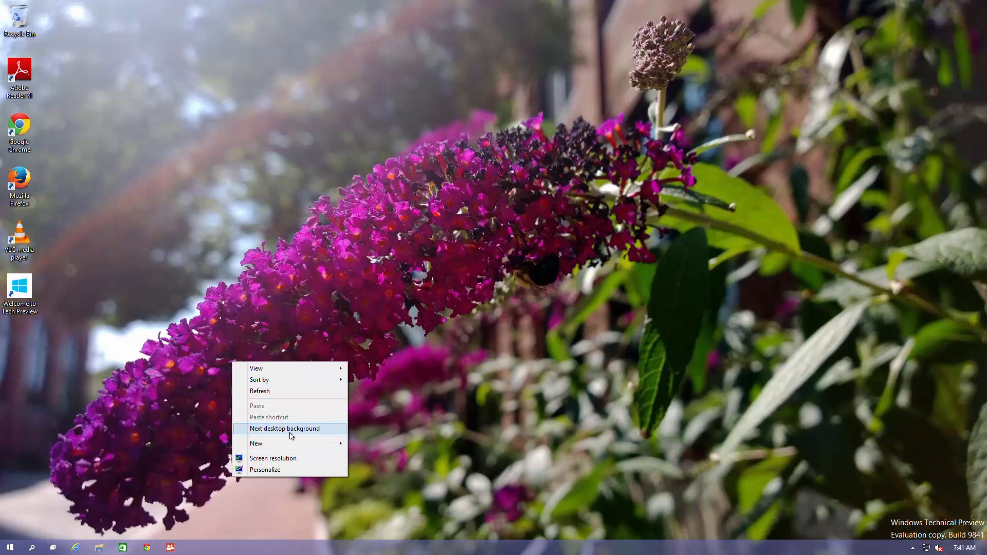
click(285, 428)
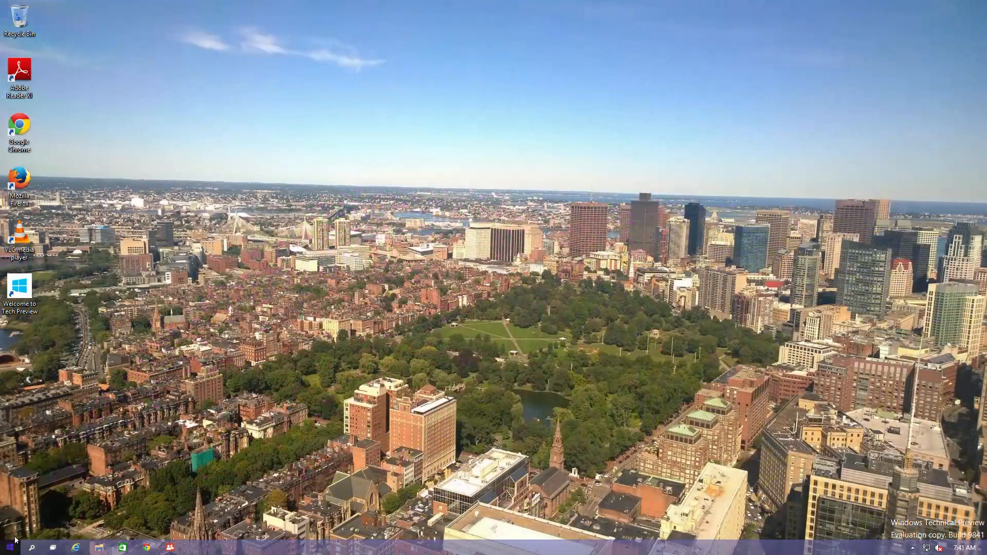
click(8, 547)
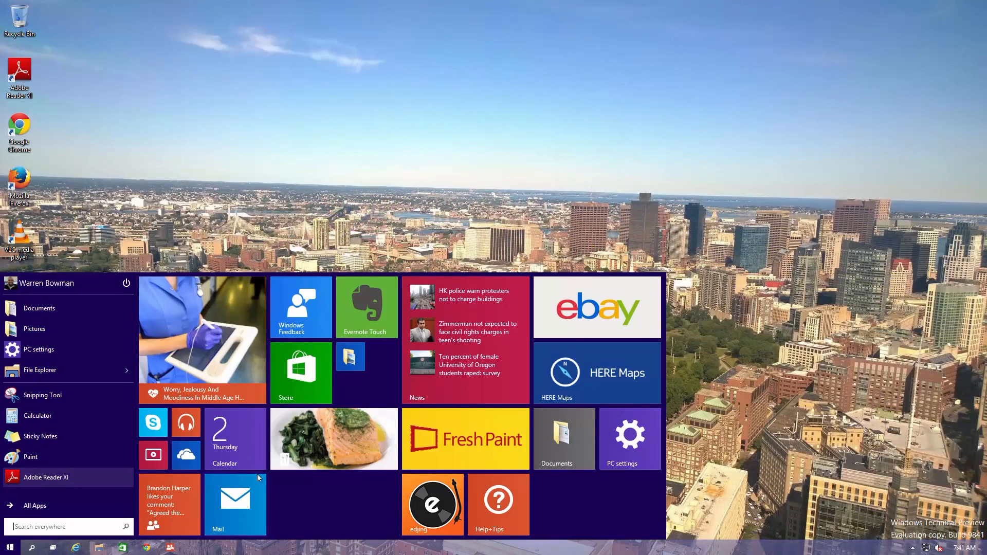